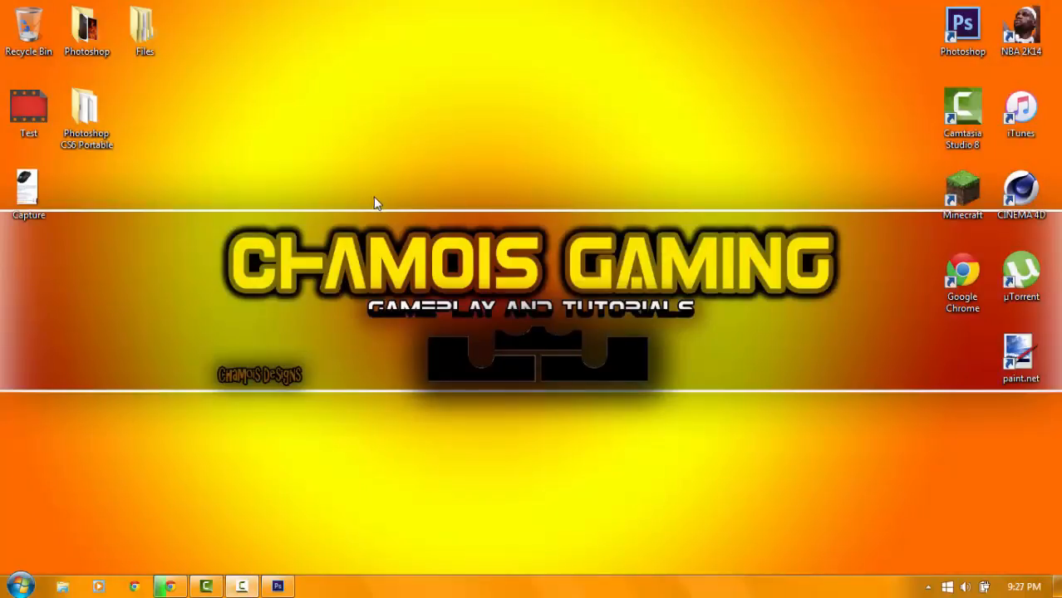
pyautogui.moveTo(209, 176)
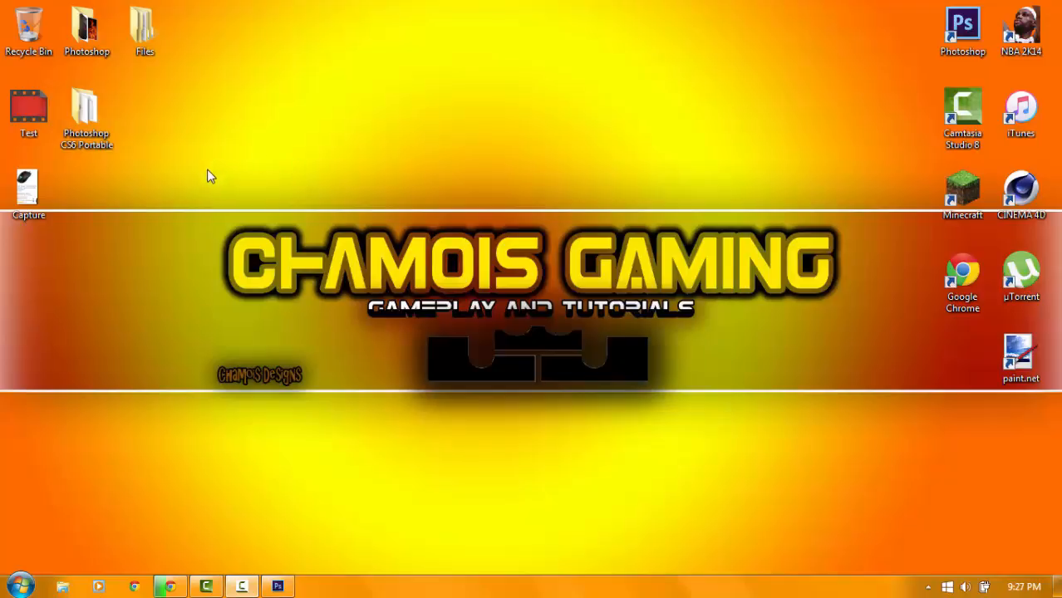
pyautogui.moveTo(391, 489)
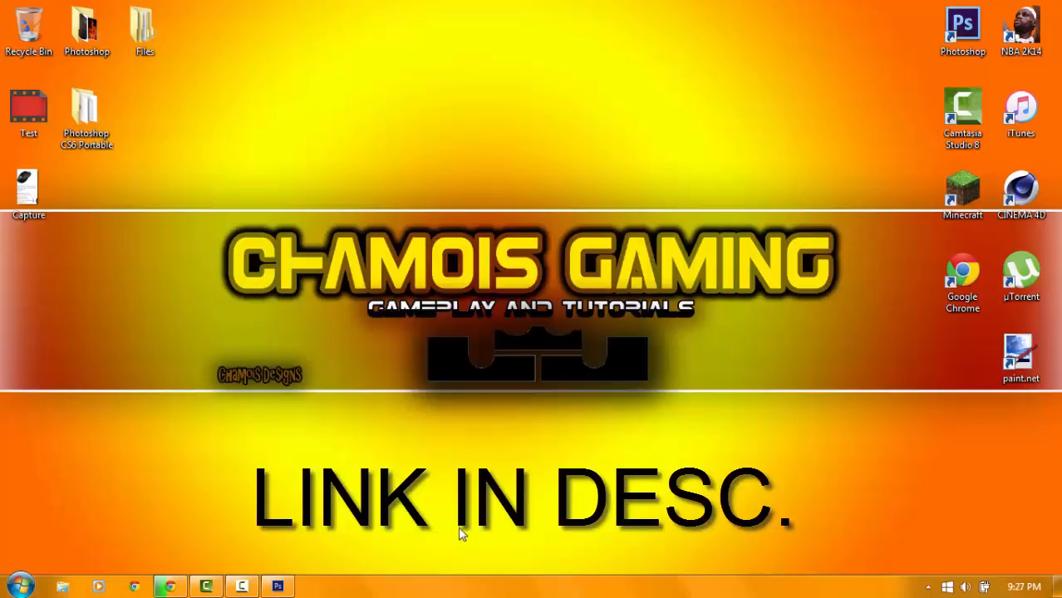
# Create a first 50 x 50 pixel document with a transparent background
pyautogui.click(278, 586)
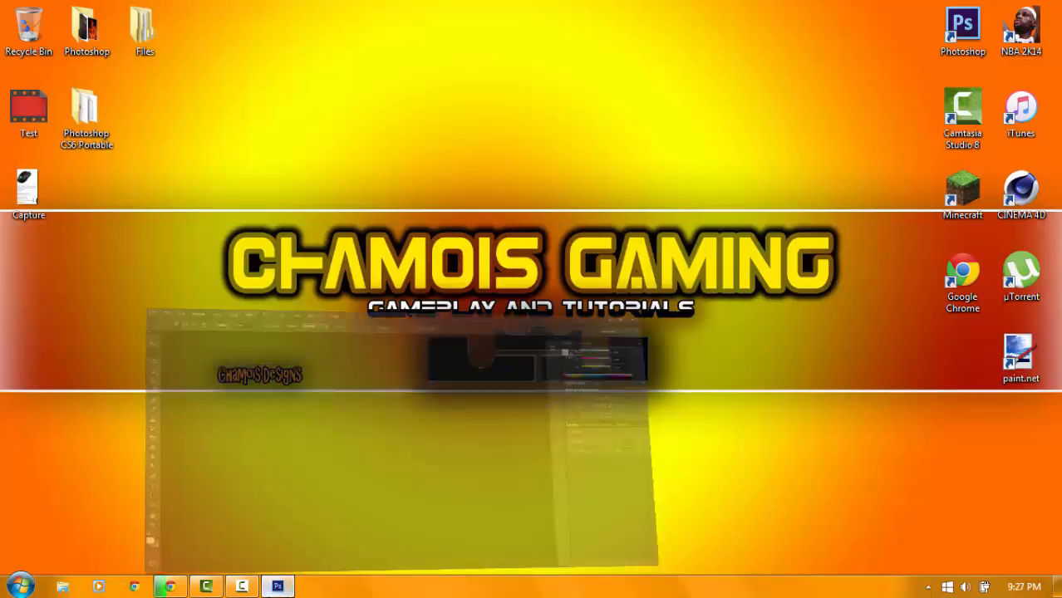
pyautogui.click(278, 587)
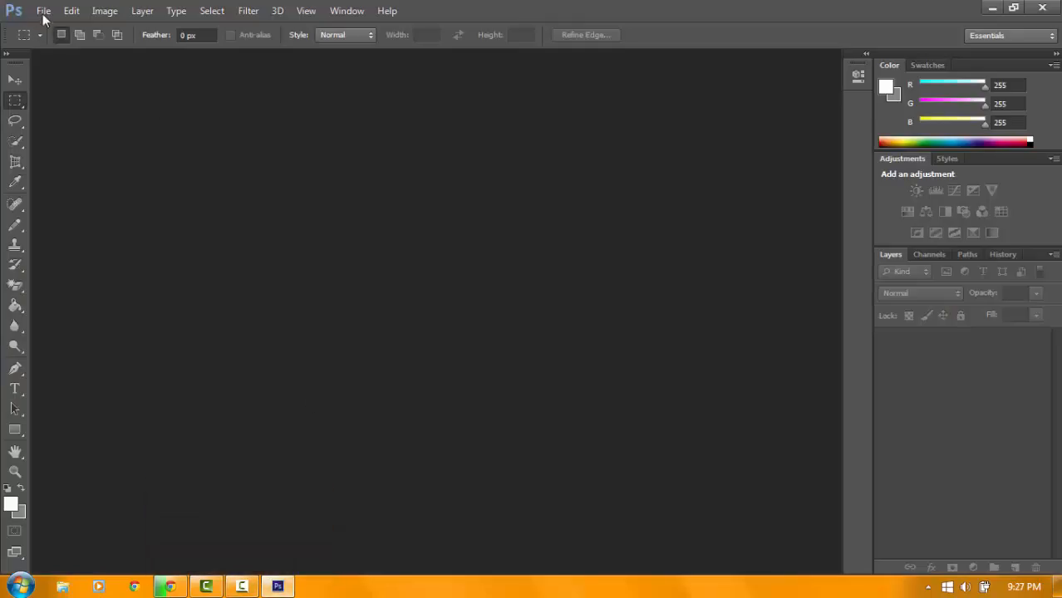
pyautogui.click(43, 10)
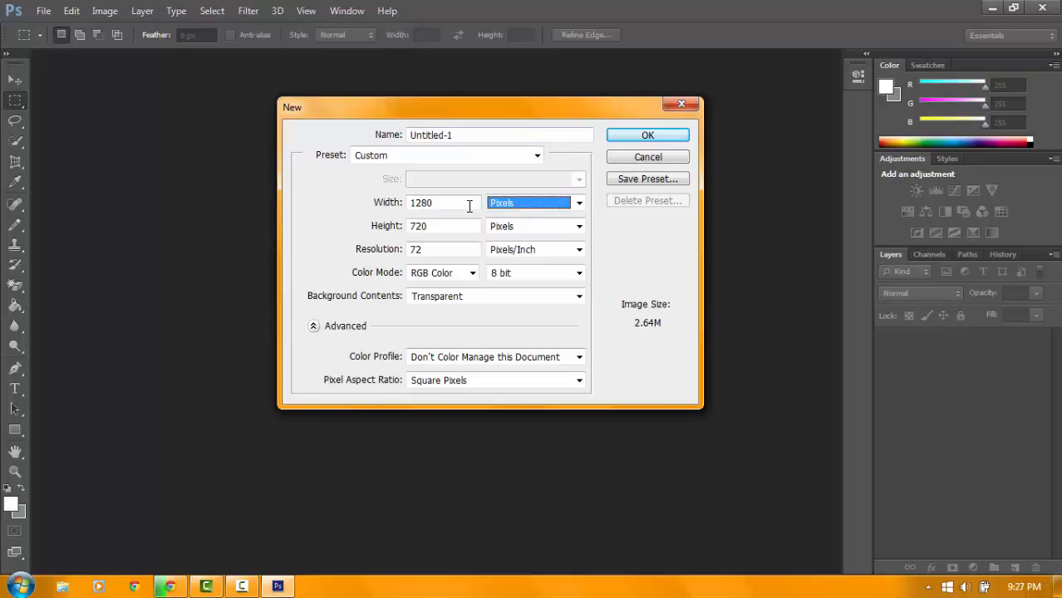
pyautogui.click(440, 203)
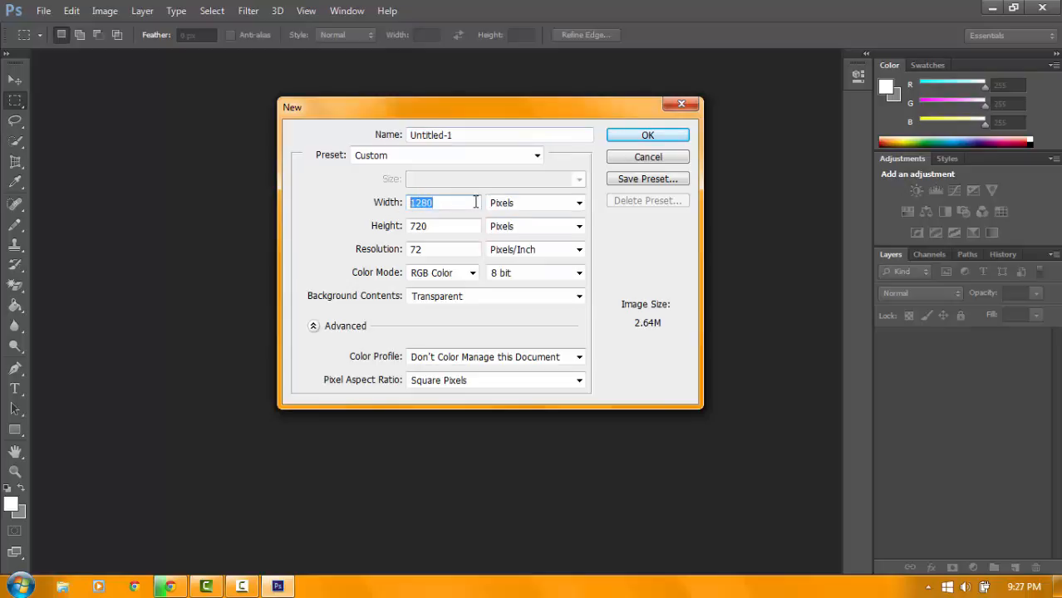
pyautogui.moveTo(640, 233)
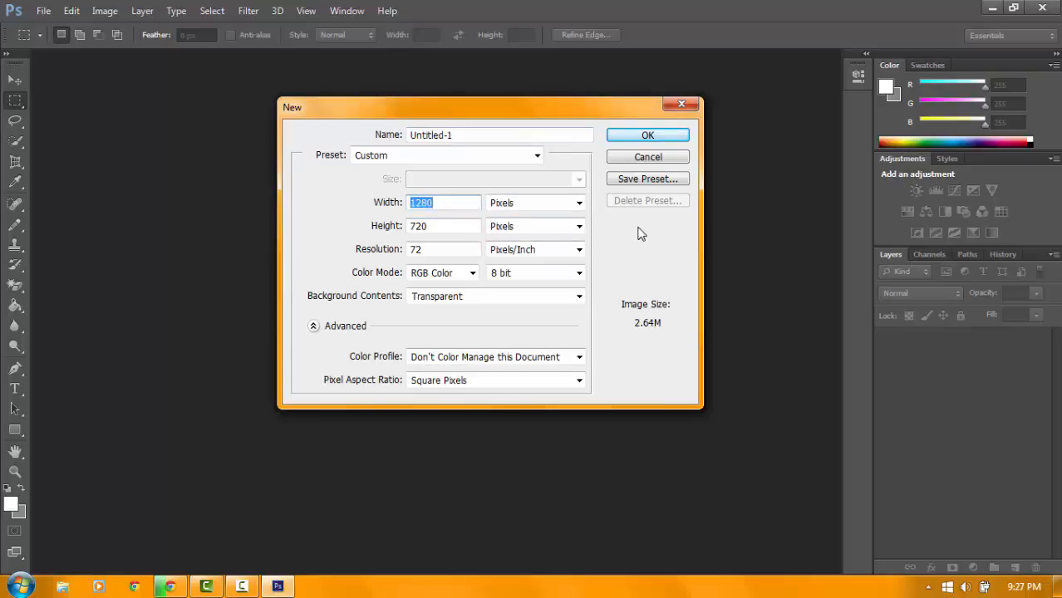
pyautogui.write('50')
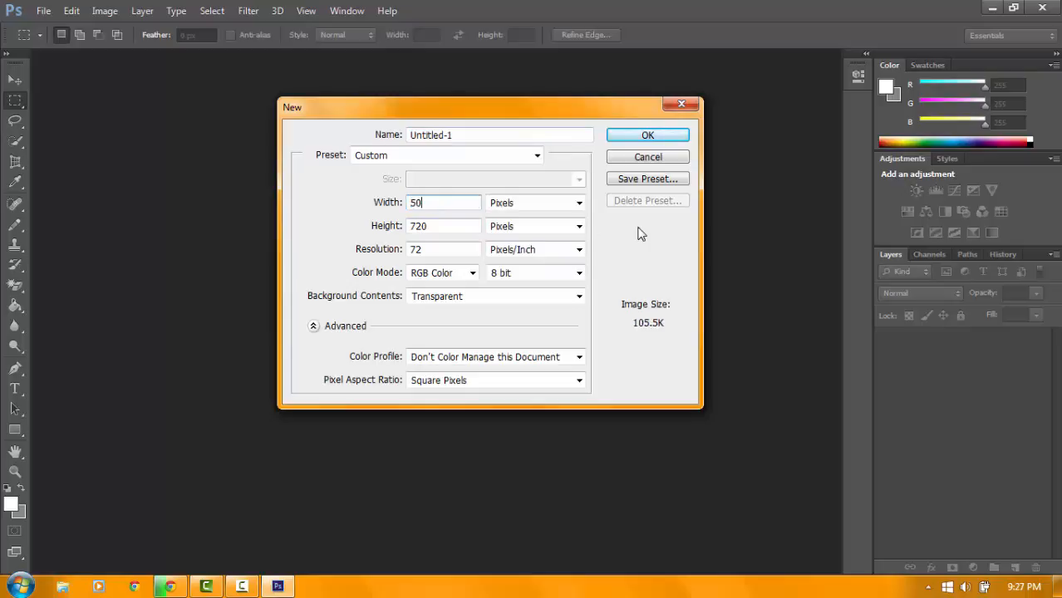
pyautogui.write('50')
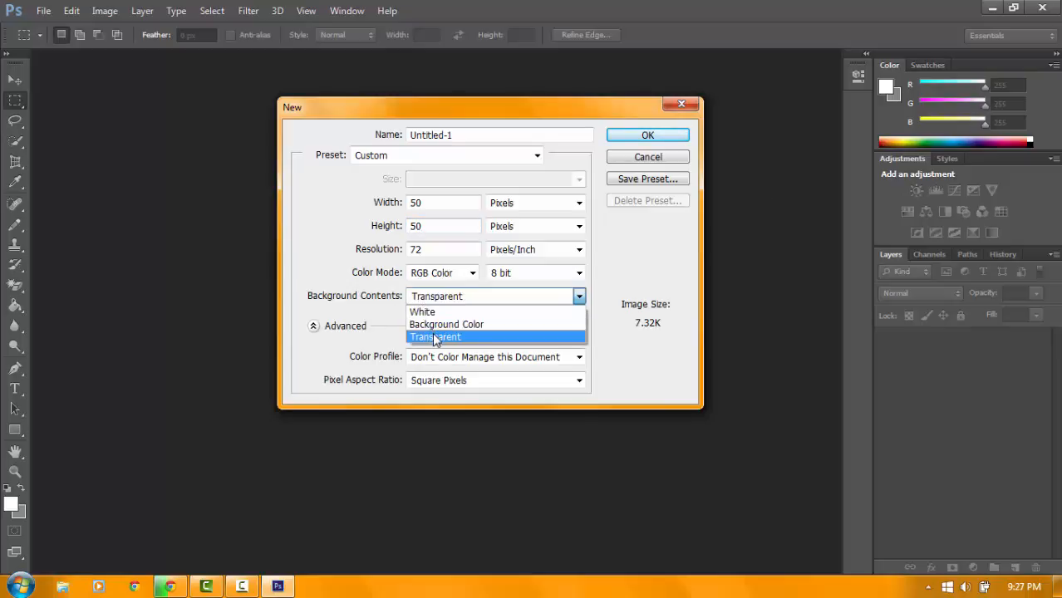
pyautogui.click(435, 335)
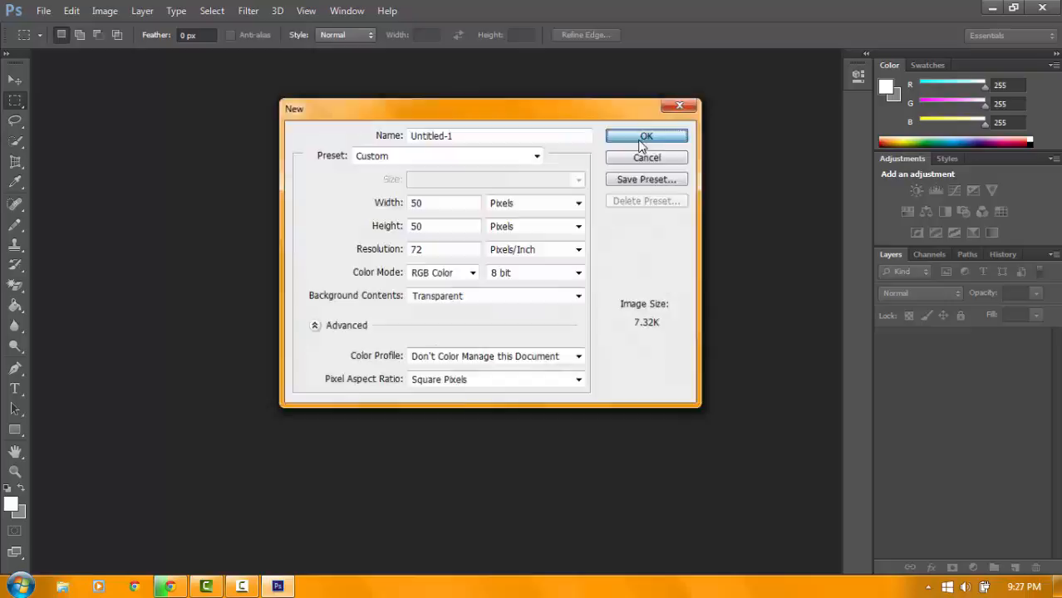
pyautogui.click(646, 136)
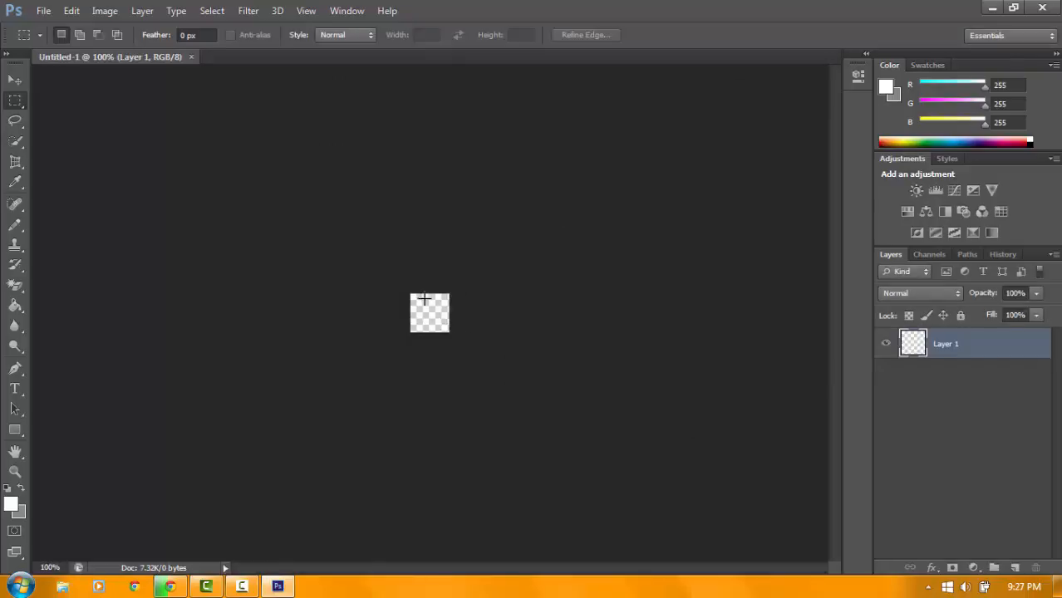
pyautogui.moveTo(366, 180)
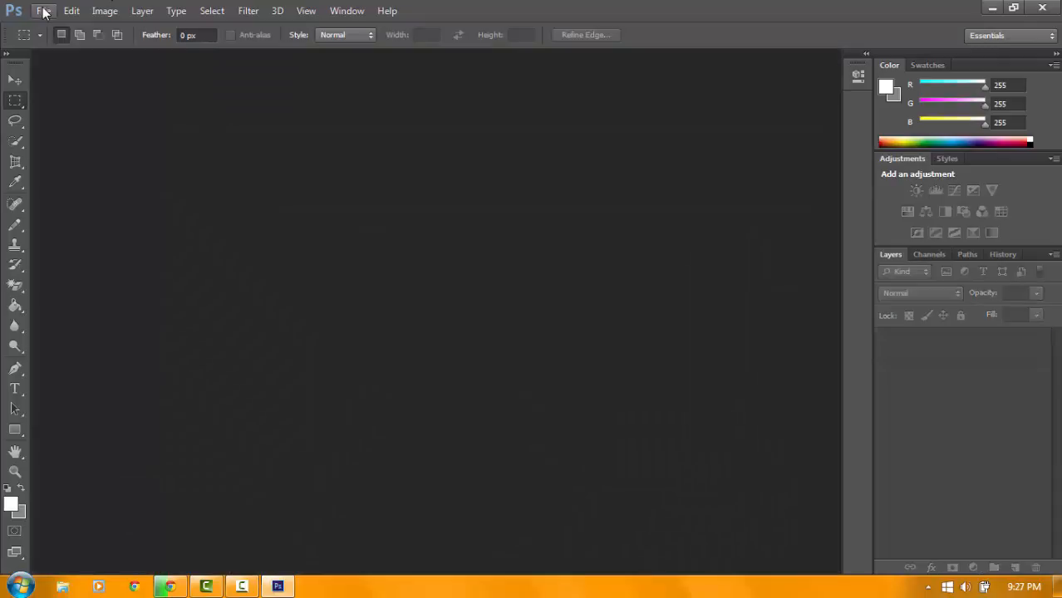
# Create the replacement 500 x 500 pixel document with a transparent background
pyautogui.click(43, 10)
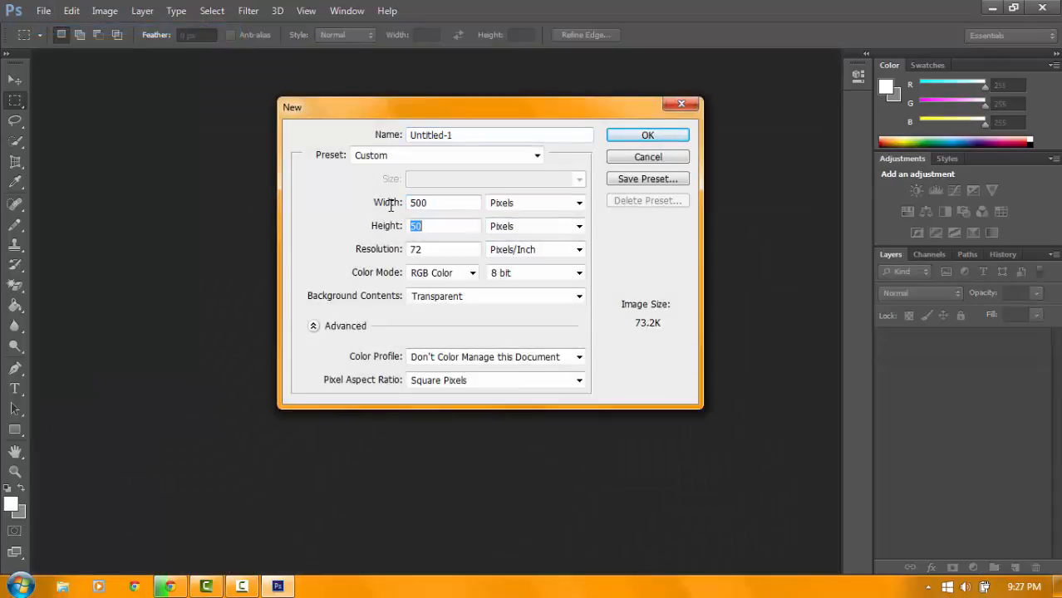
pyautogui.click(648, 134)
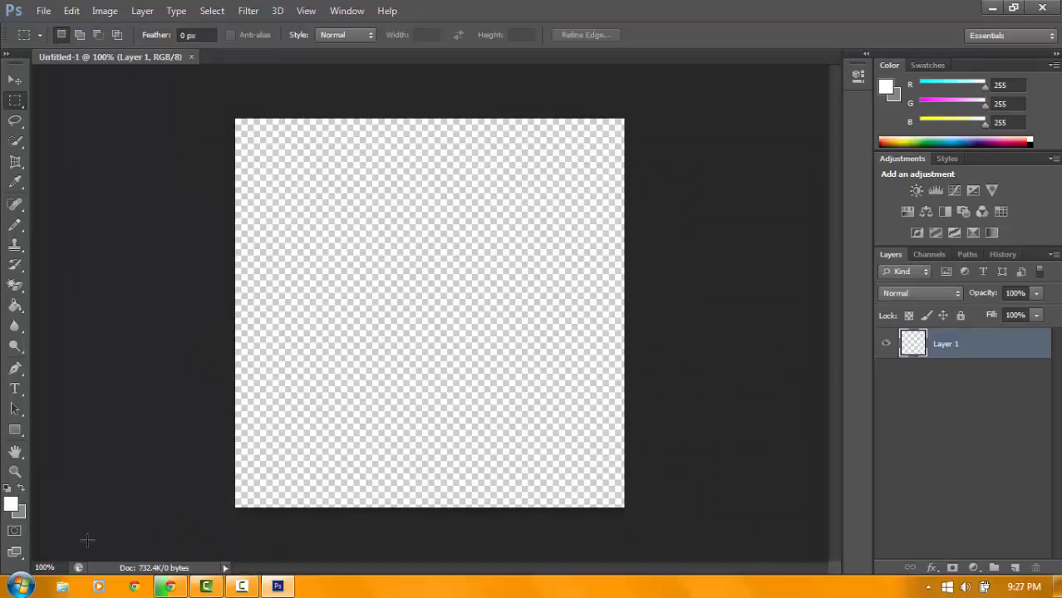
# Draw a large white circle across the canvas with the Ellipse Tool
pyautogui.click(15, 429)
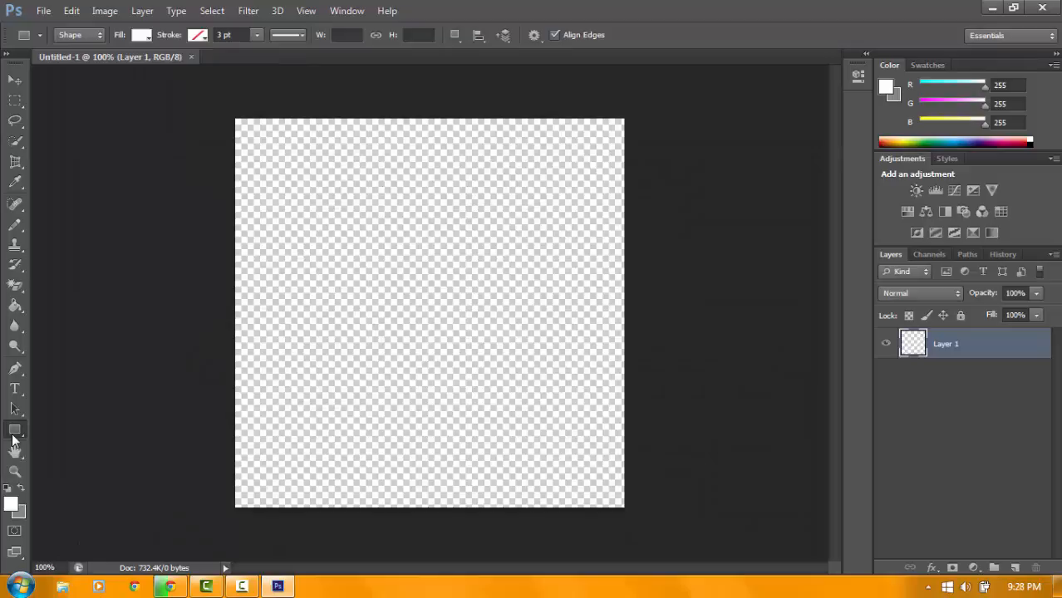
pyautogui.click(15, 429)
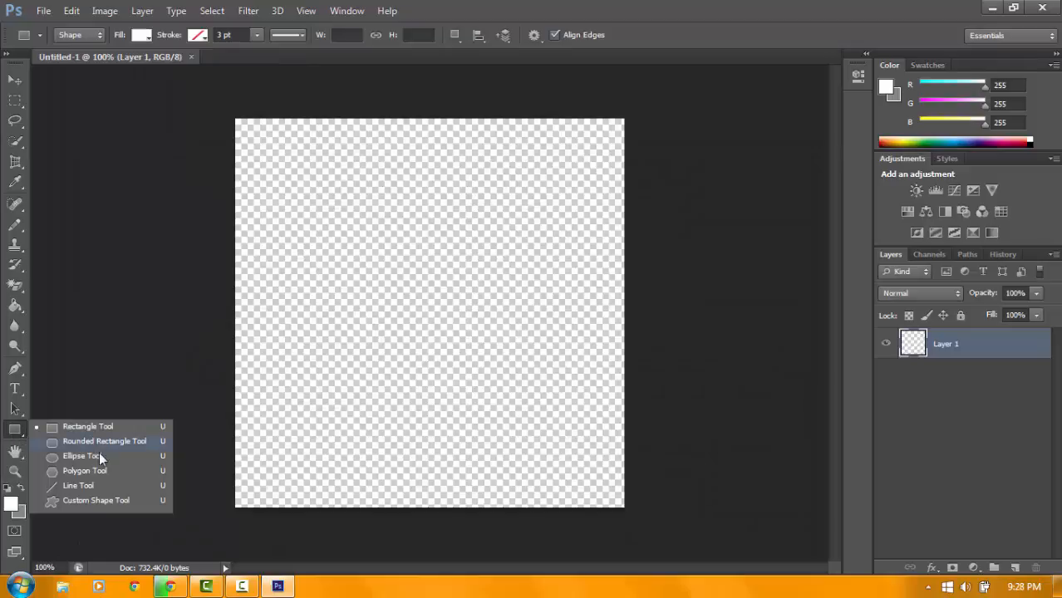
pyautogui.click(81, 456)
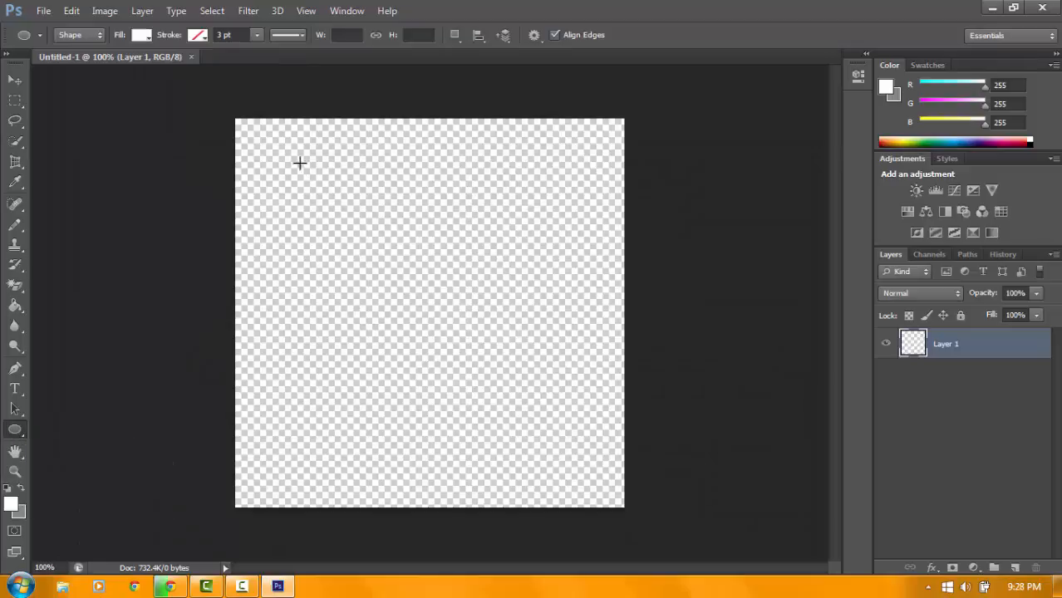
pyautogui.moveTo(301, 163); pyautogui.dragTo(581, 518)
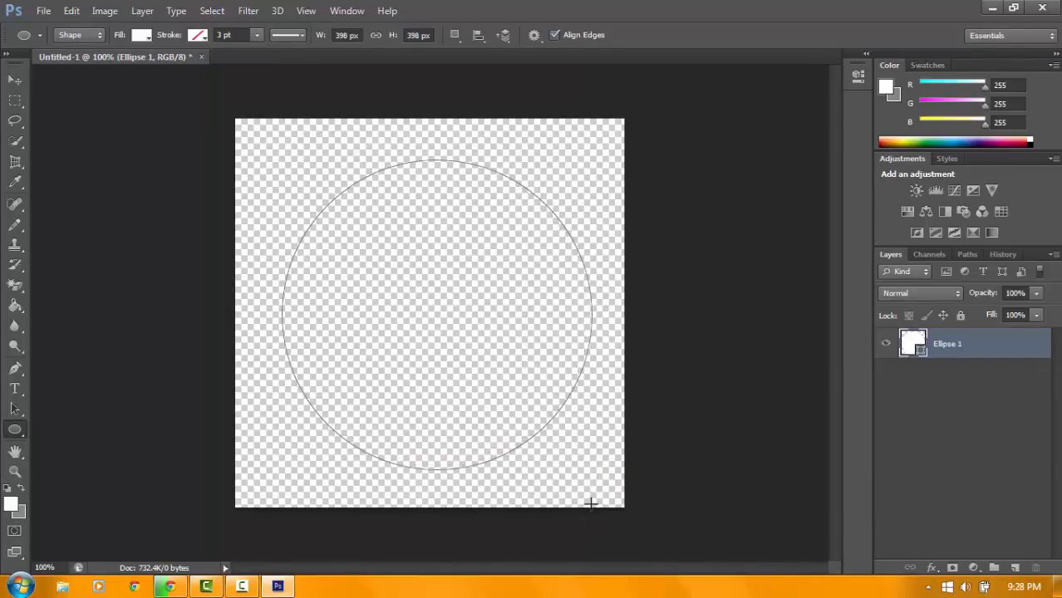
# Rasterize the Ellipse 1 shape layer into plain pixels
pyautogui.click(15, 80)
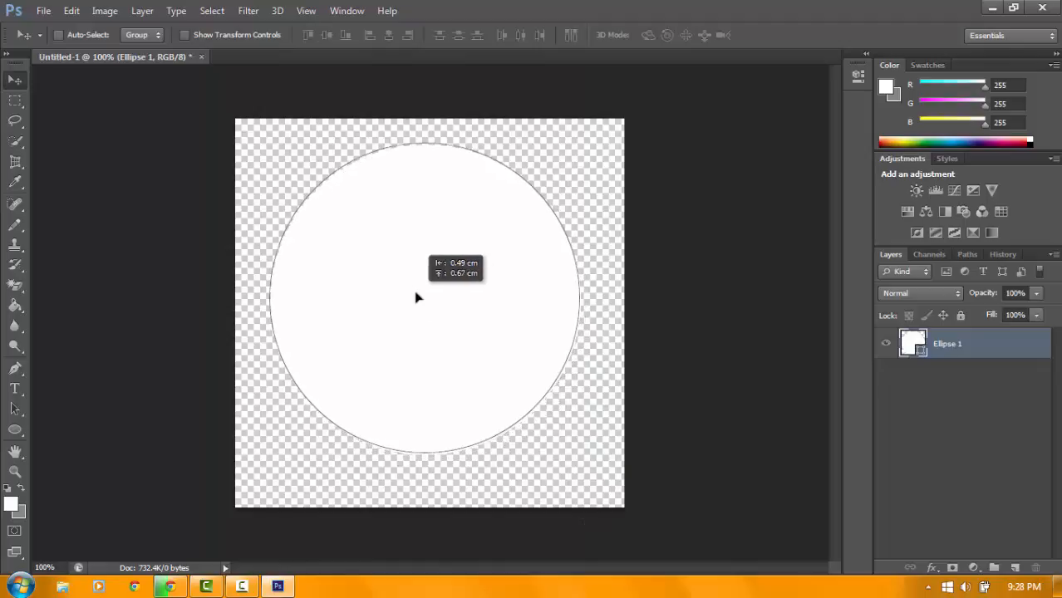
pyautogui.rightClick(947, 343)
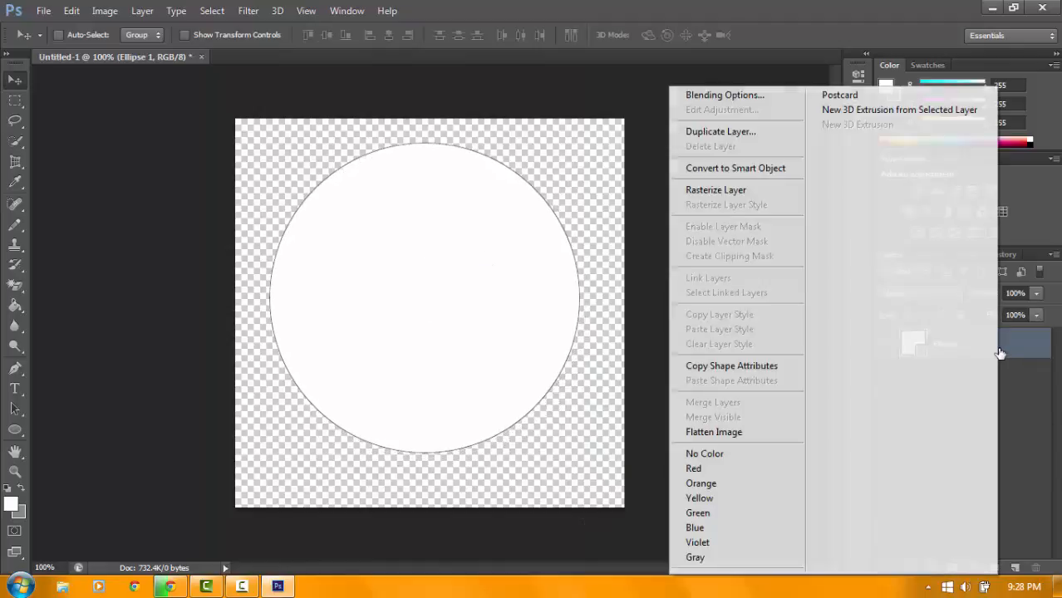
pyautogui.moveTo(716, 189)
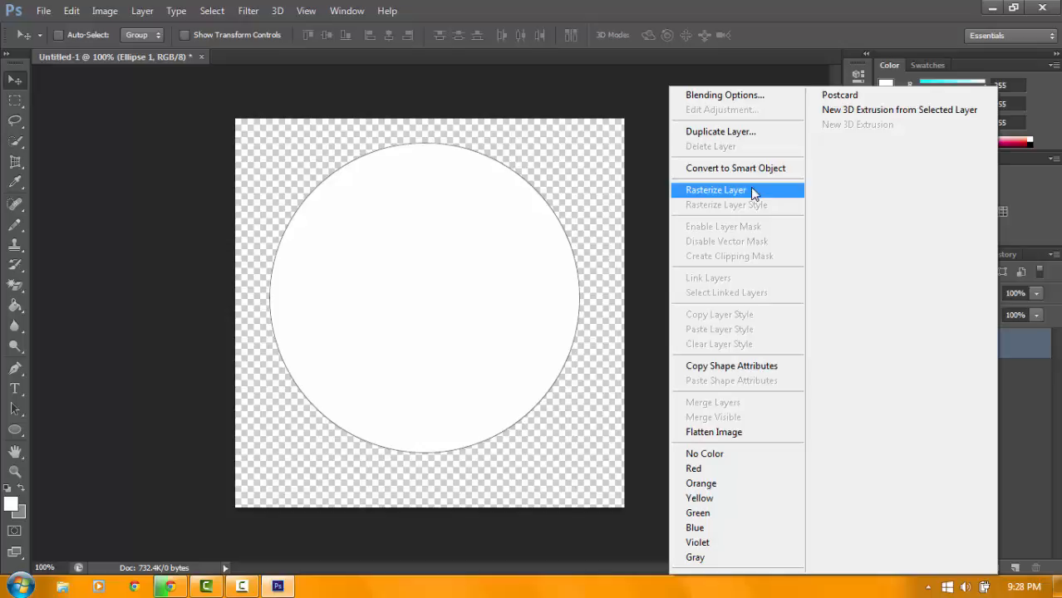
pyautogui.click(714, 190)
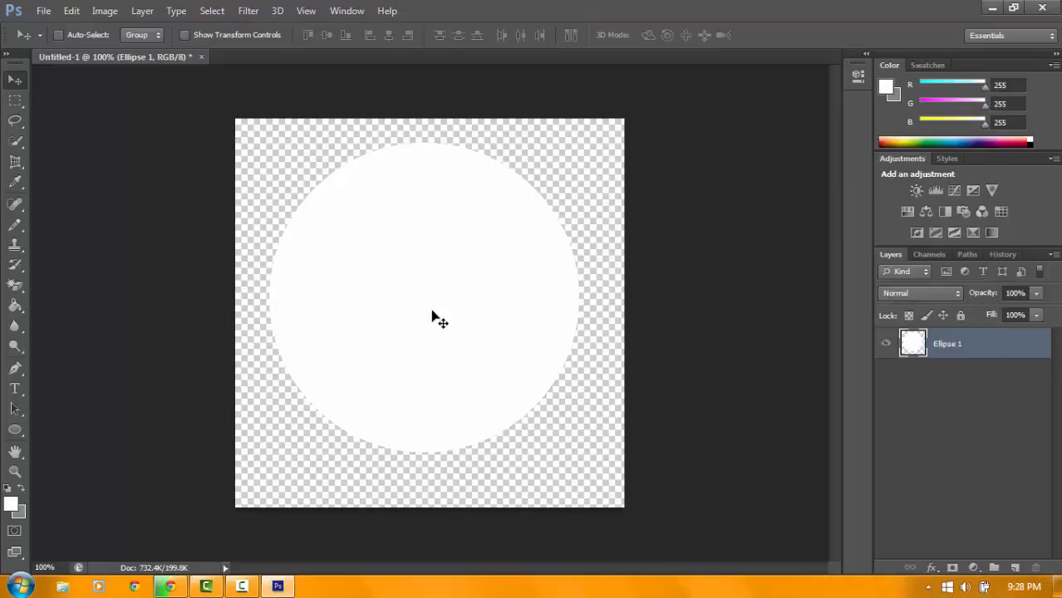
# Add a black Stroke layer style to the circle, settling on size 5 after trying a wider one
pyautogui.rightClick(948, 342)
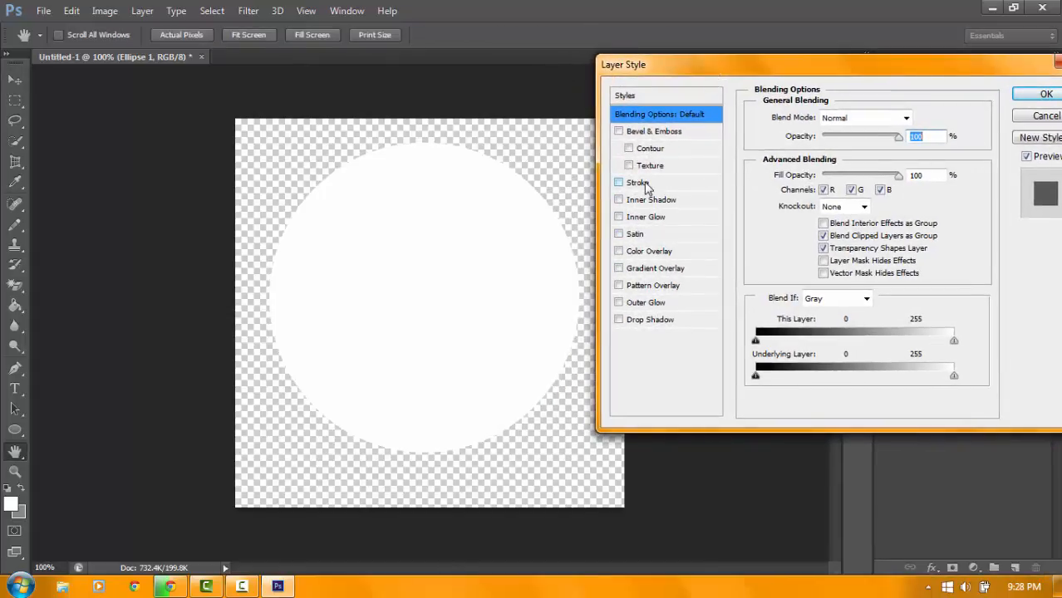
pyautogui.click(619, 181)
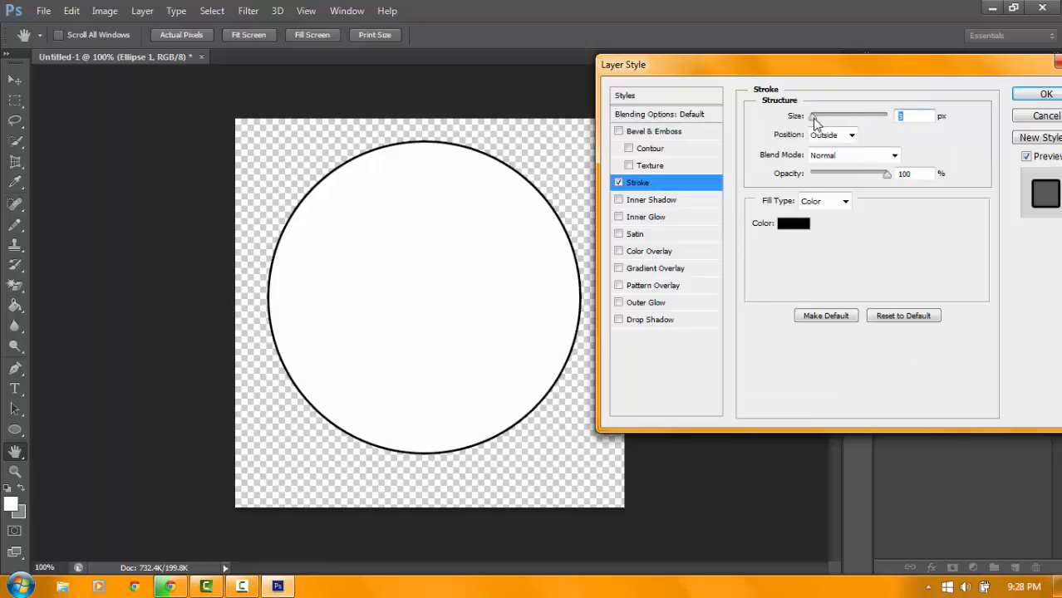
pyautogui.moveTo(818, 116); pyautogui.dragTo(874, 116)
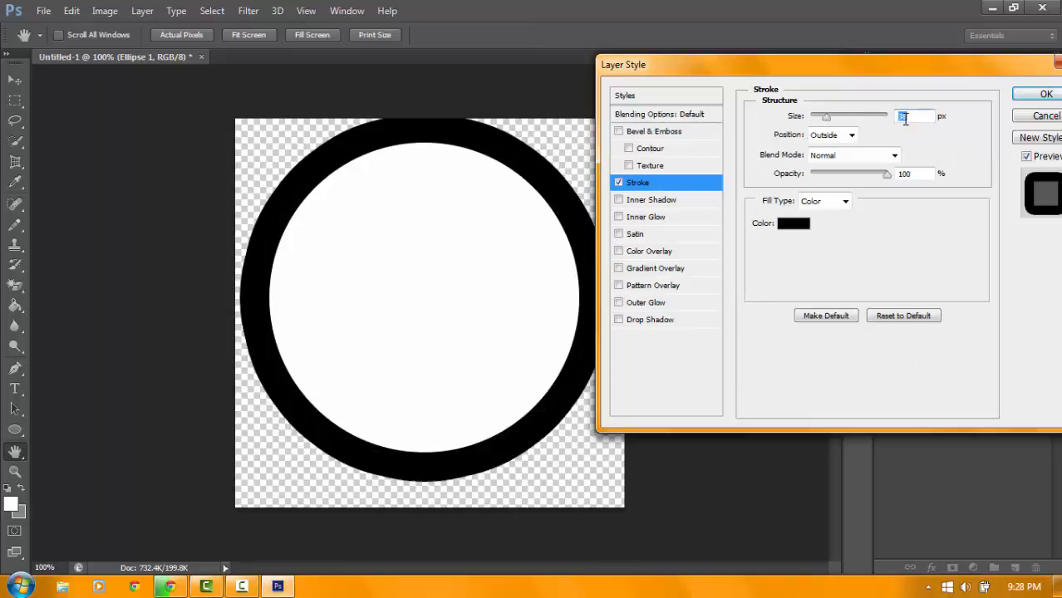
pyautogui.write('5')
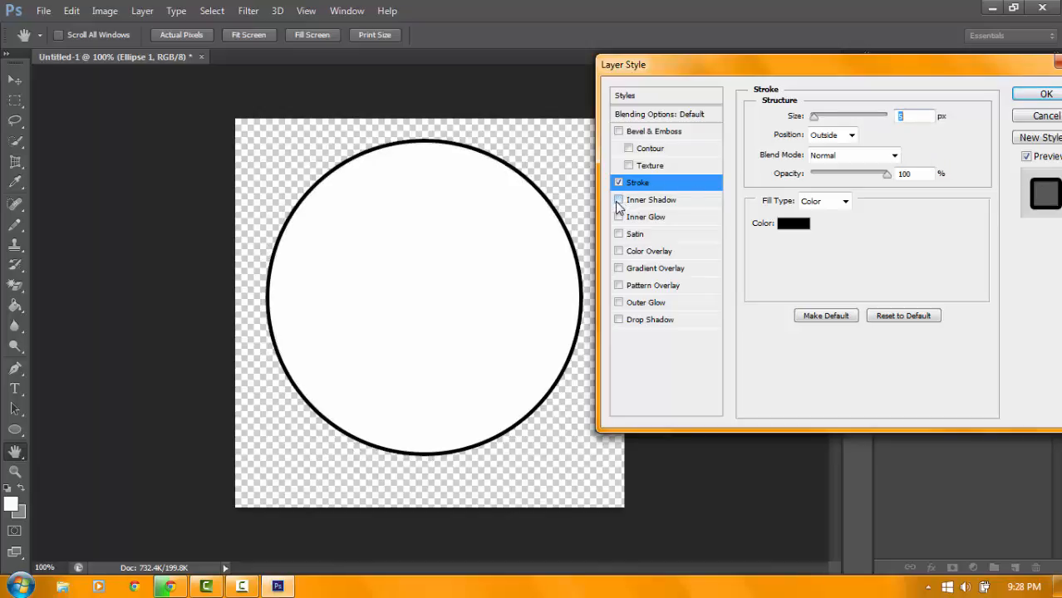
pyautogui.moveTo(651, 256)
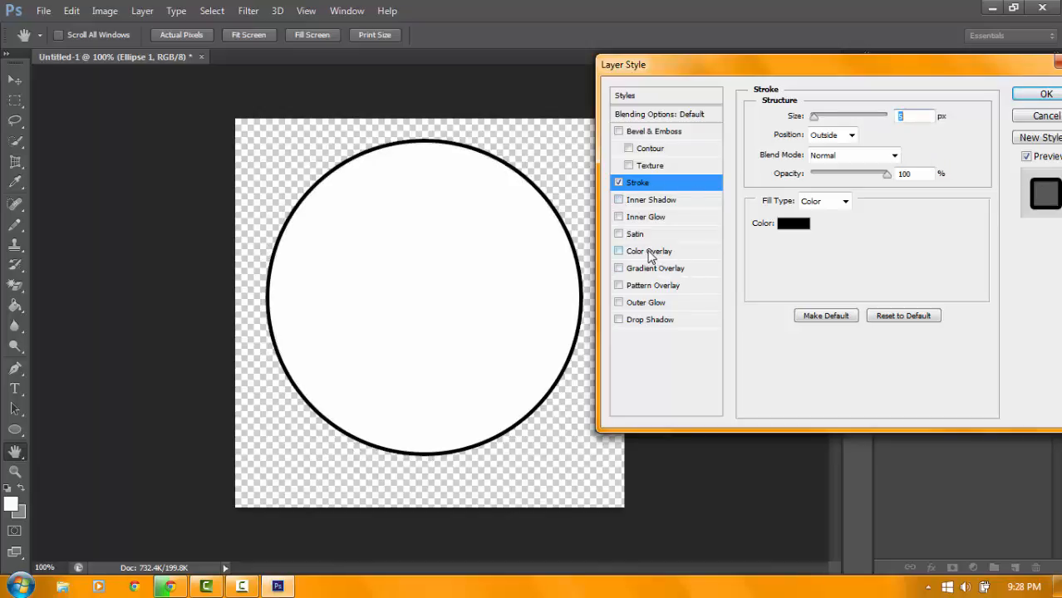
# Fill the circle orange with a Color Overlay chosen in the Color Picker
pyautogui.click(618, 251)
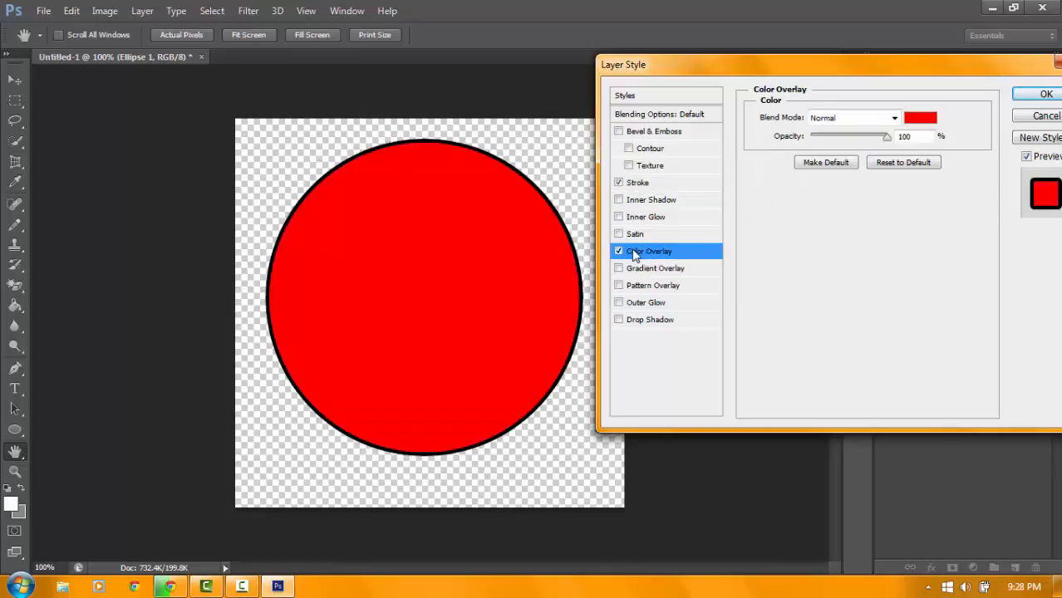
pyautogui.click(921, 117)
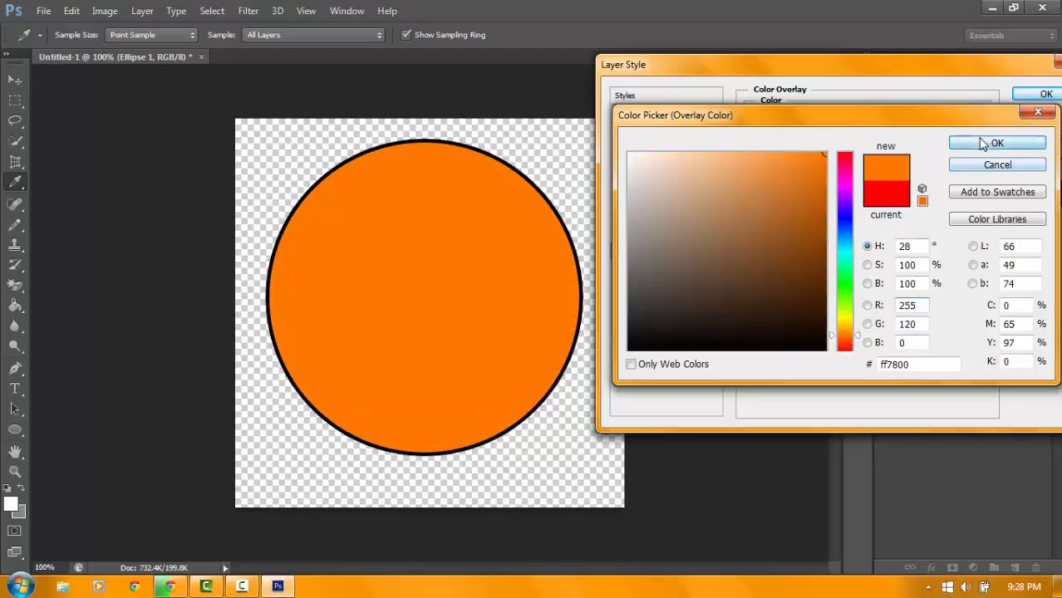
pyautogui.click(998, 143)
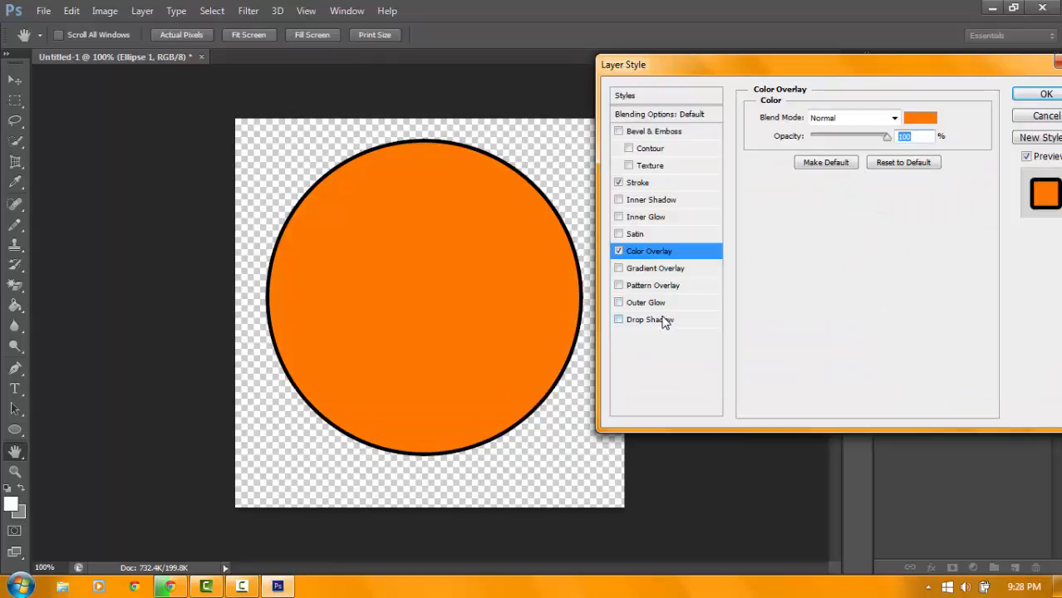
pyautogui.moveTo(650, 319)
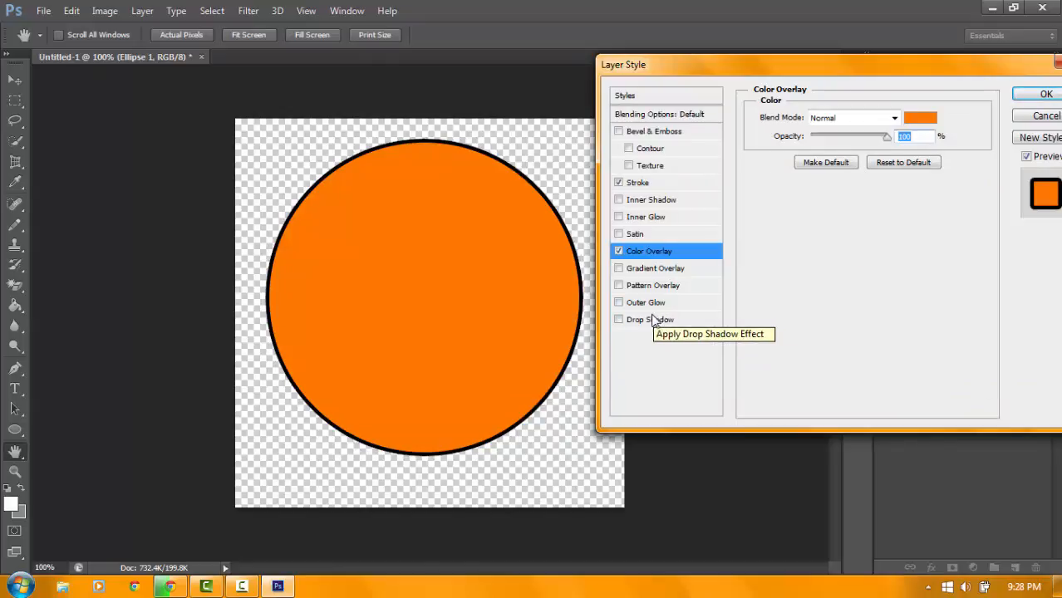
# Add a Drop Shadow to the circle, tune its distance, spread and size, and apply the styles
pyautogui.click(619, 319)
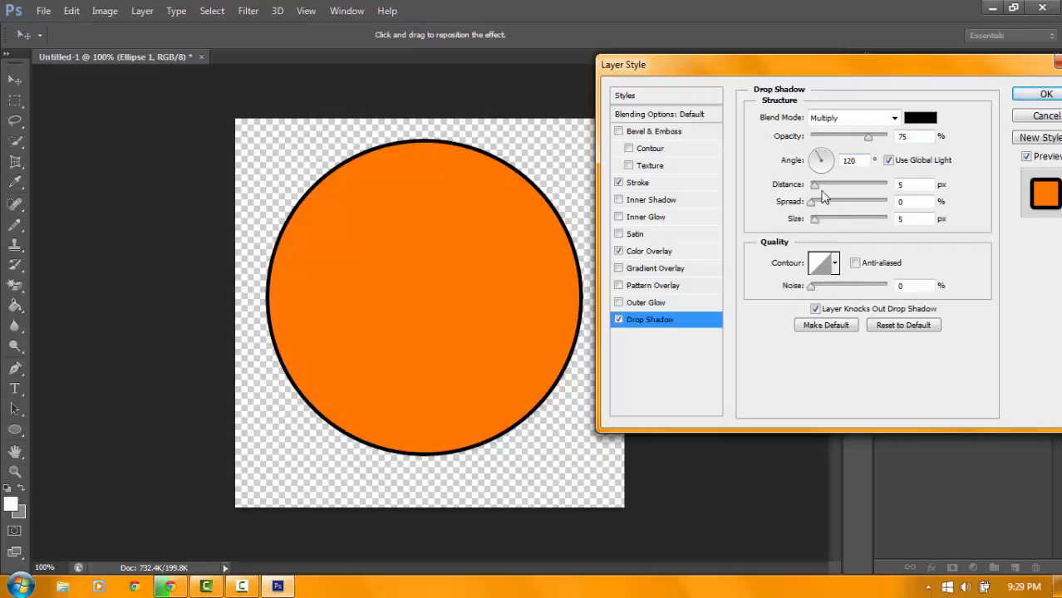
pyautogui.moveTo(811, 201); pyautogui.dragTo(822, 201)
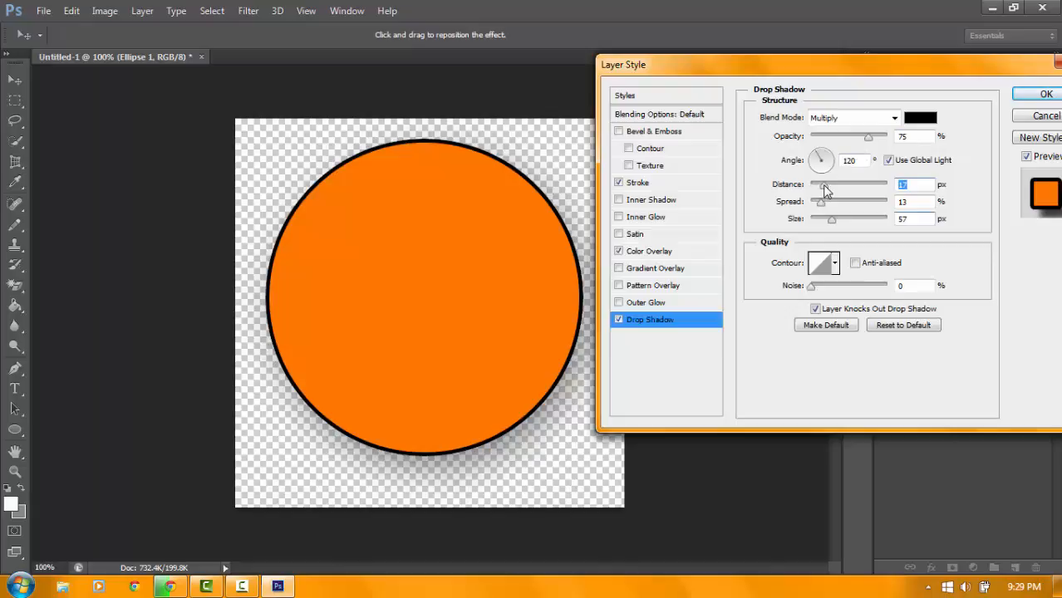
pyautogui.moveTo(824, 185); pyautogui.dragTo(813, 185)
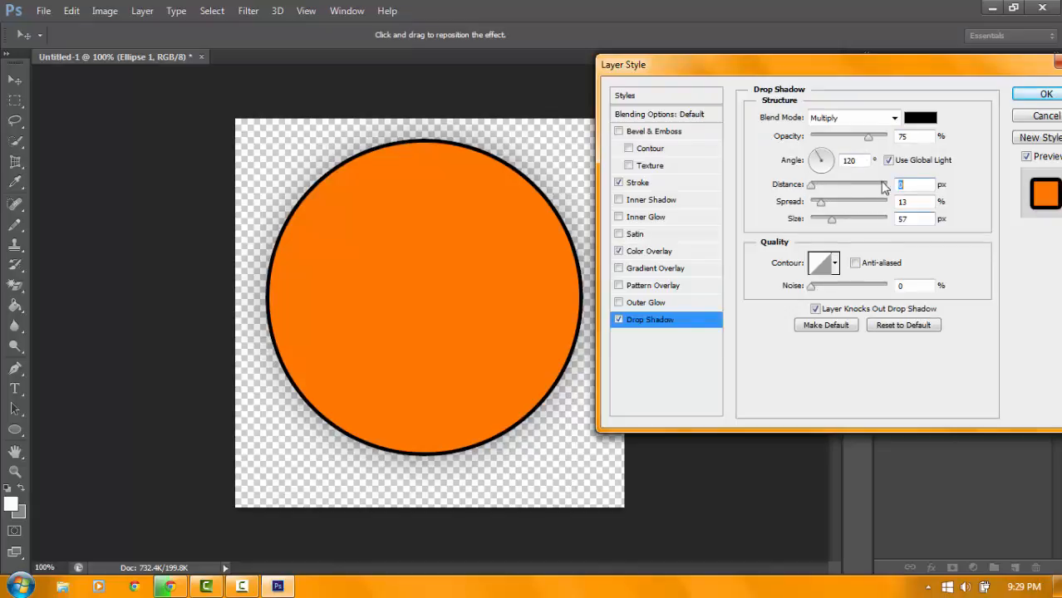
pyautogui.moveTo(871, 136); pyautogui.dragTo(878, 136)
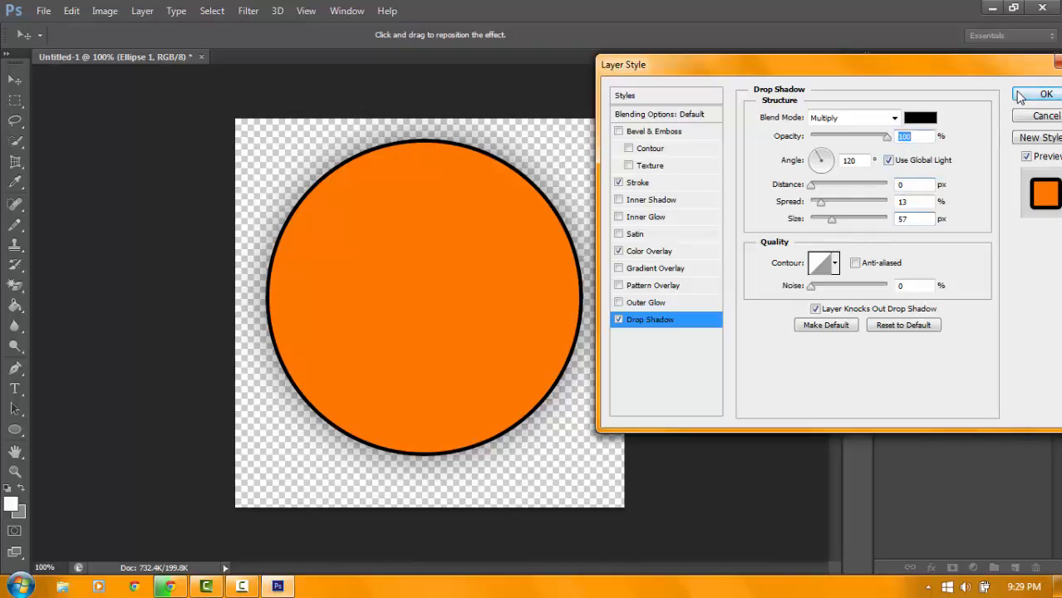
pyautogui.click(1047, 93)
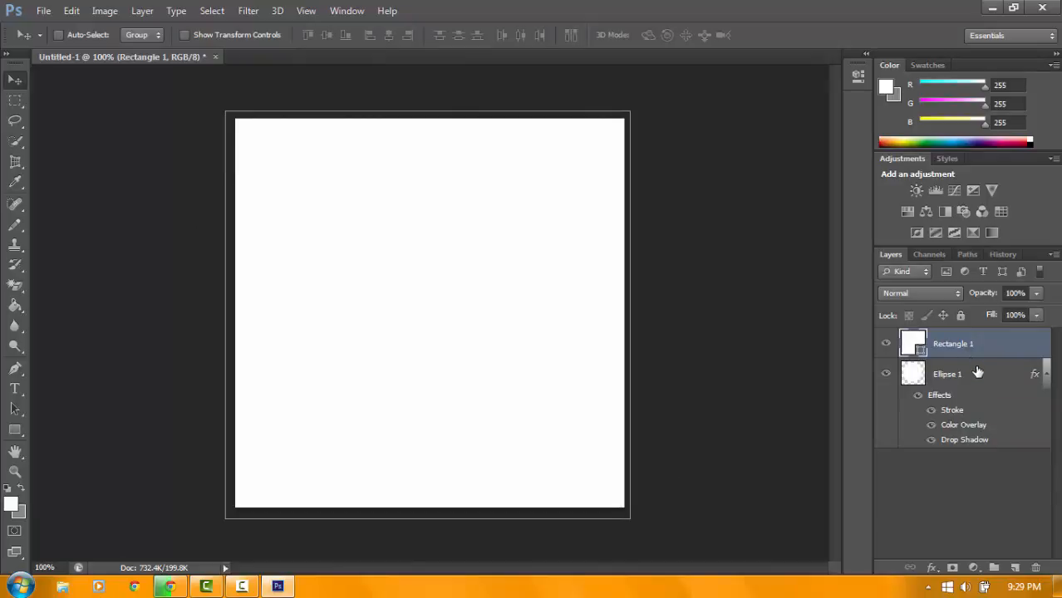
pyautogui.moveTo(975, 374)
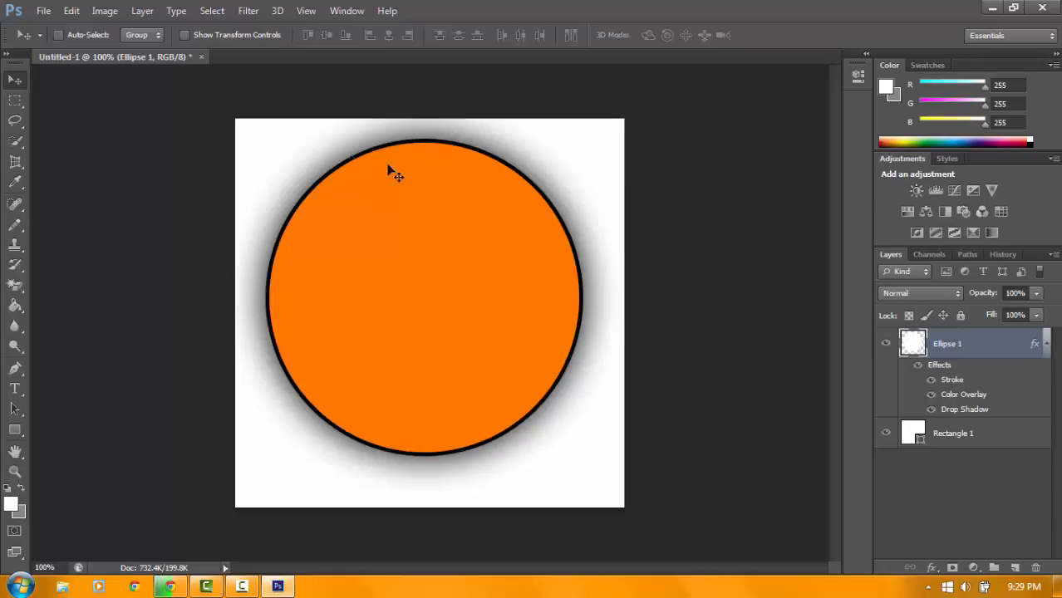
# Nudge the orange circle to the centre of the white background with the Move tool
pyautogui.moveTo(395, 169); pyautogui.dragTo(519, 311)
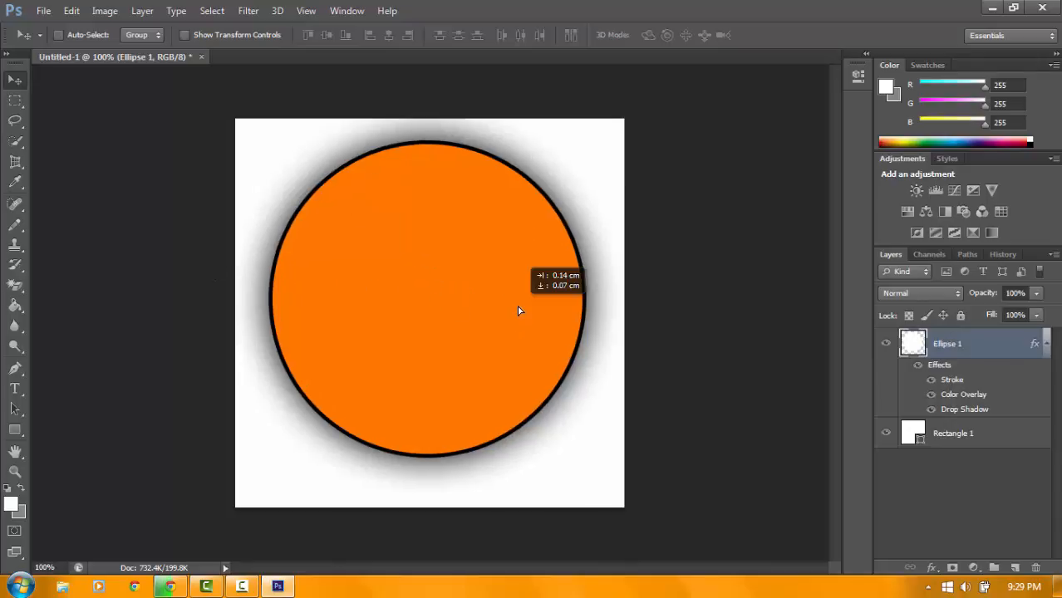
pyautogui.moveTo(519, 313); pyautogui.dragTo(515, 316)
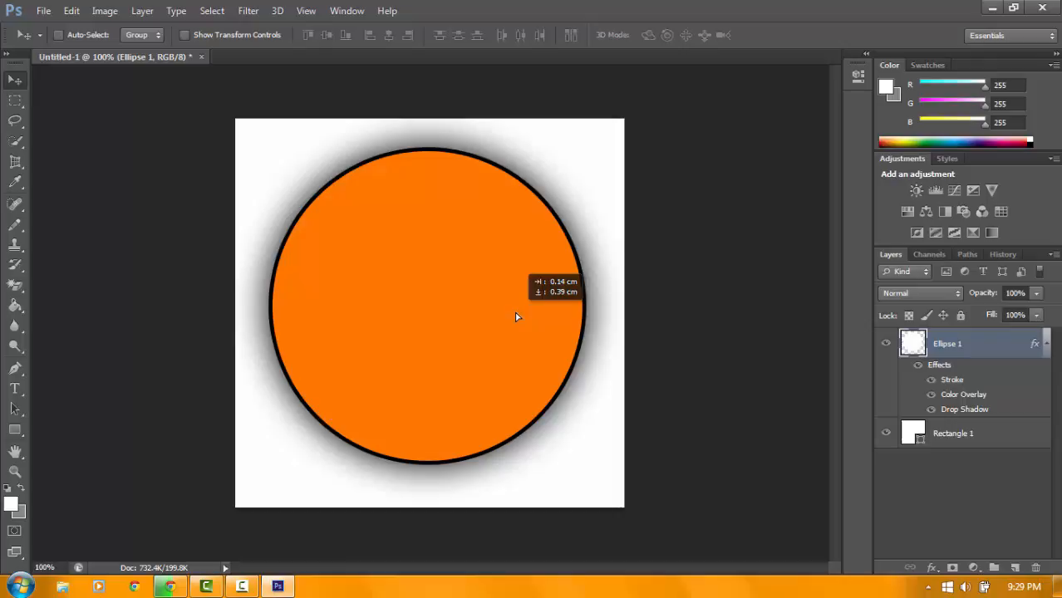
pyautogui.moveTo(499, 353)
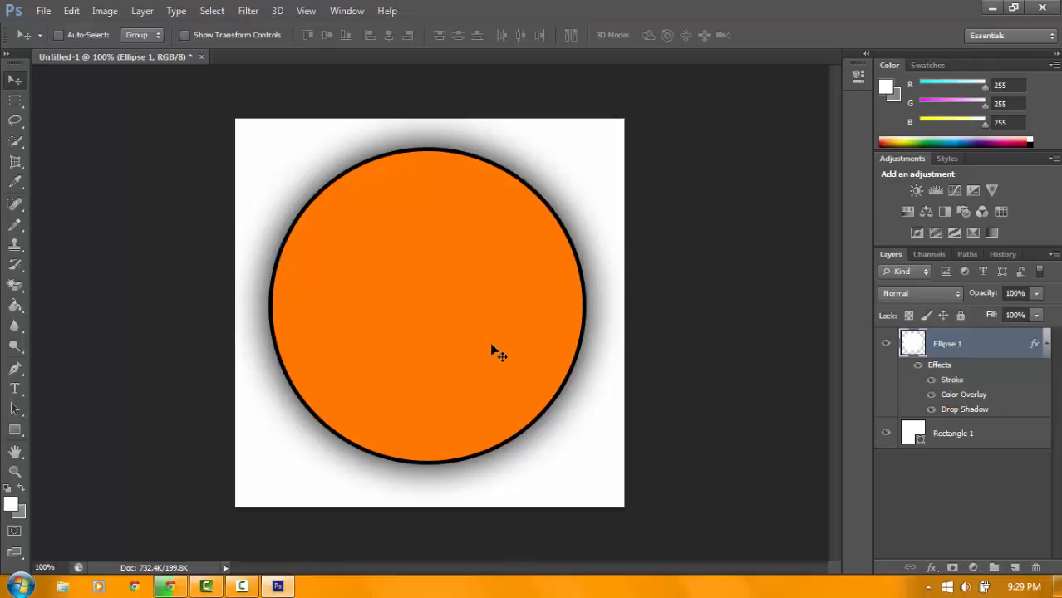
pyautogui.moveTo(48, 390)
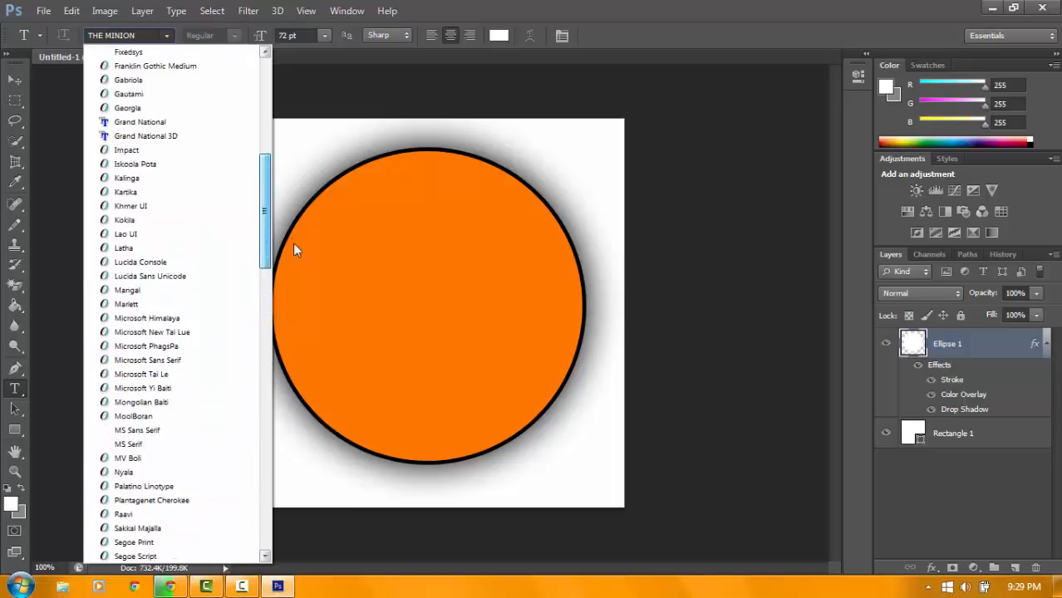
# Type CHAMOIS in 18 pt white lettering as a new text layer on the circle
pyautogui.scroll(-3)
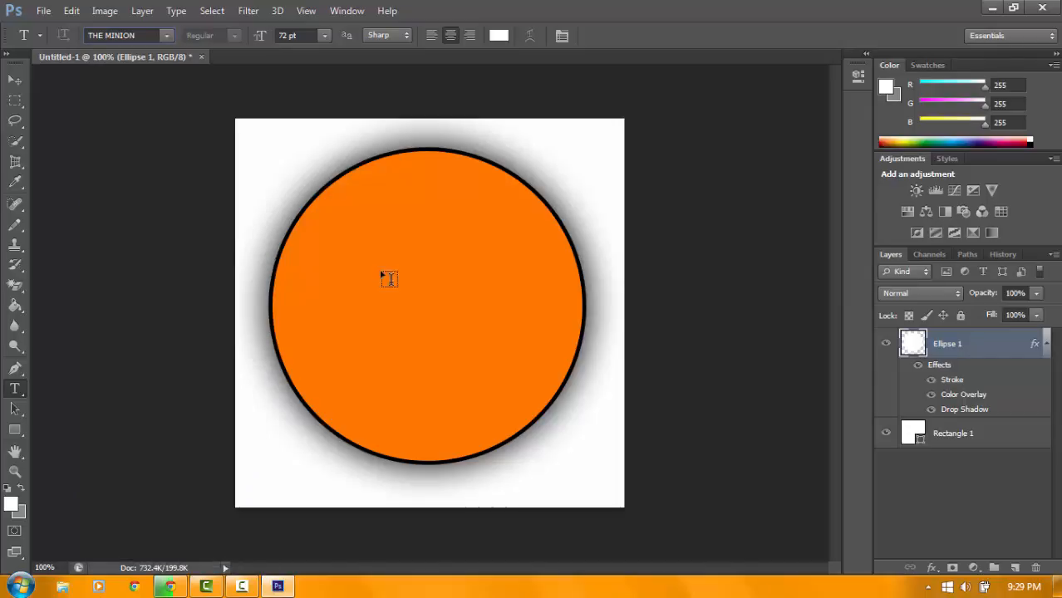
pyautogui.click(388, 280)
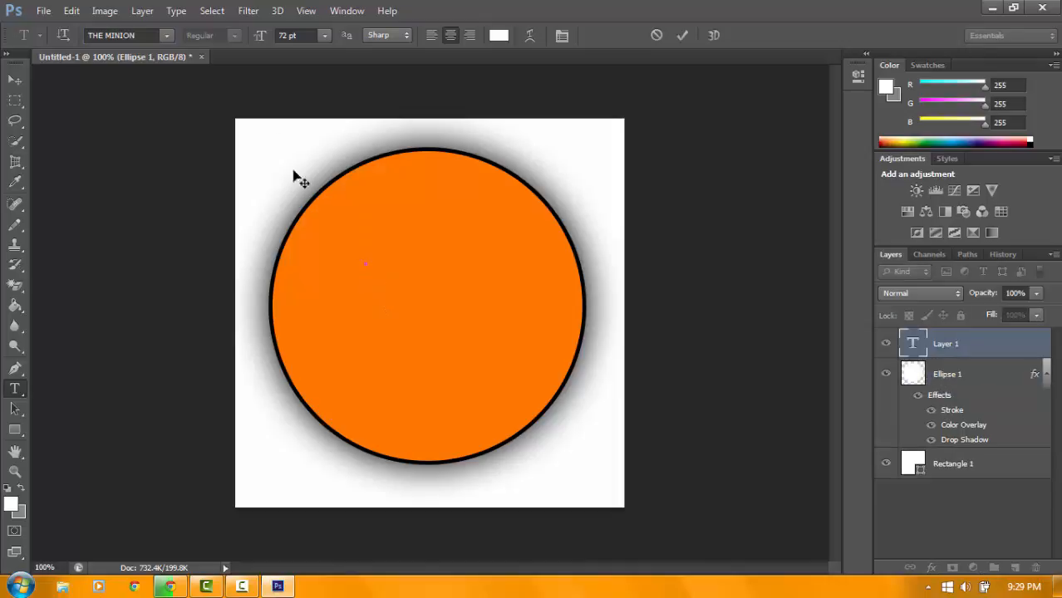
pyautogui.click(322, 35)
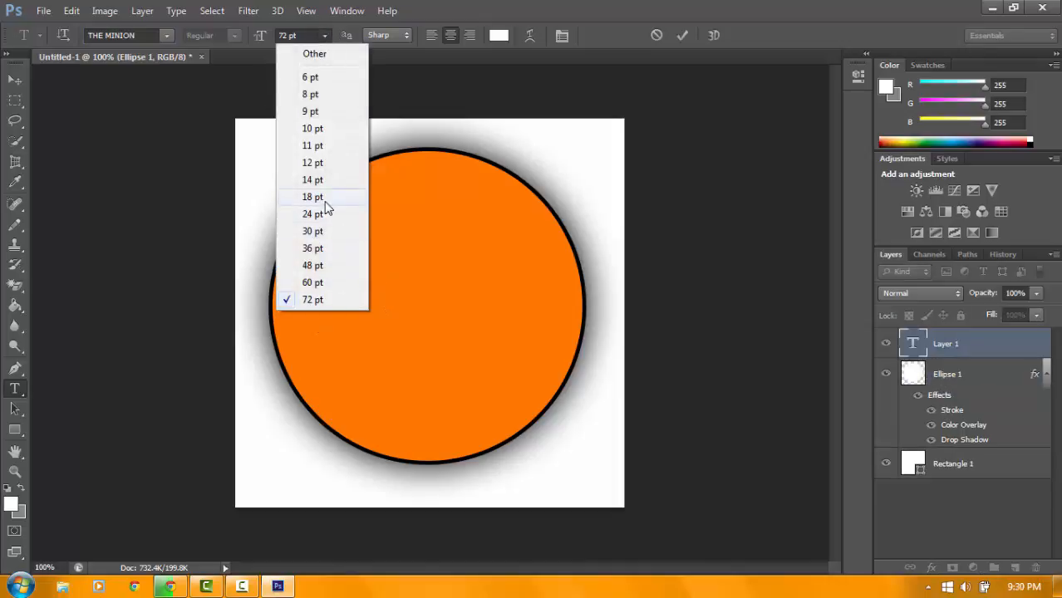
pyautogui.click(313, 196)
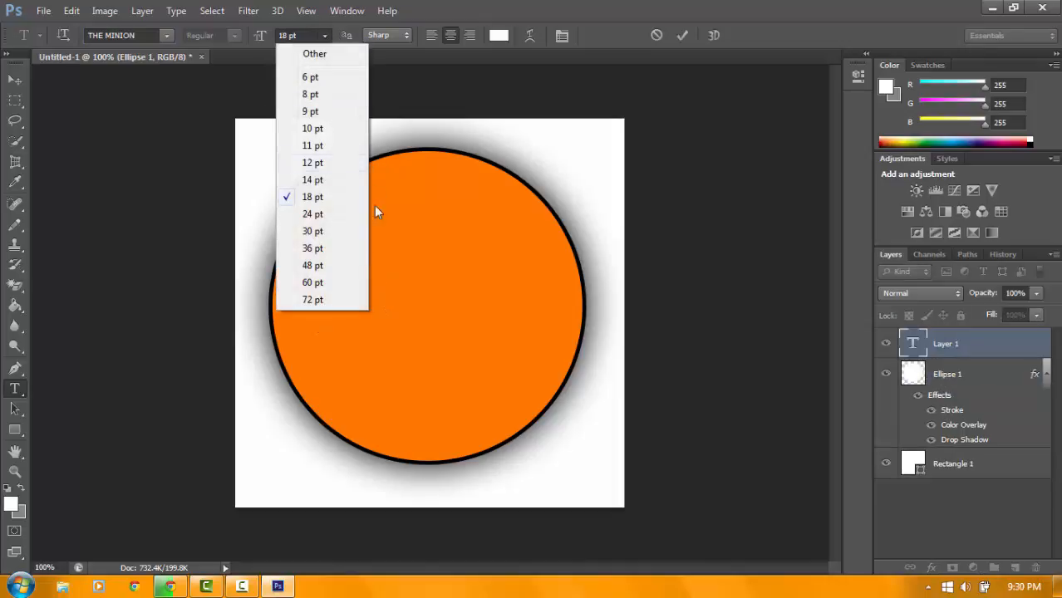
pyautogui.click(313, 299)
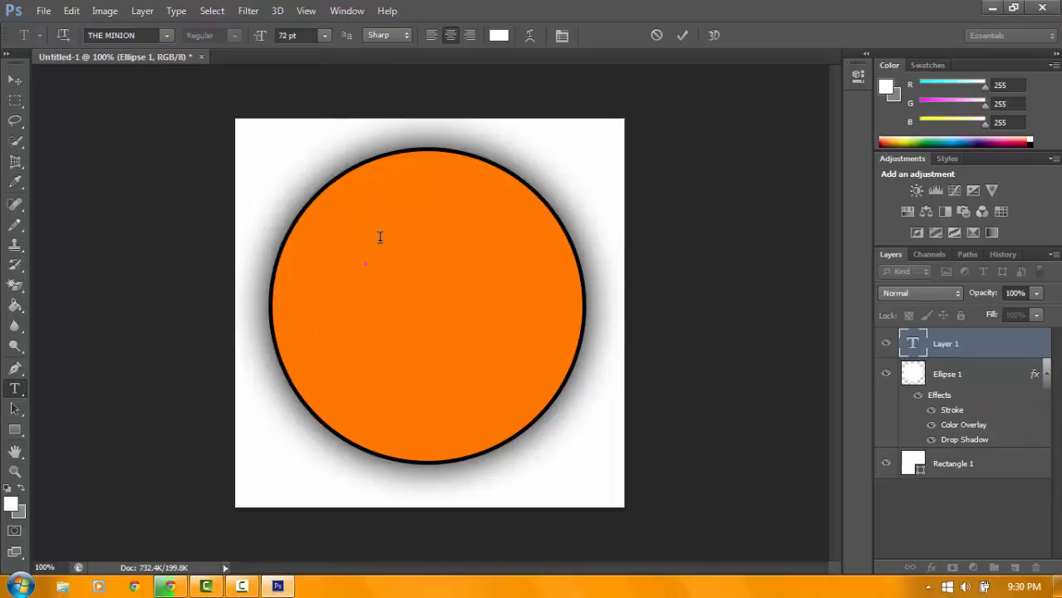
pyautogui.click(366, 237)
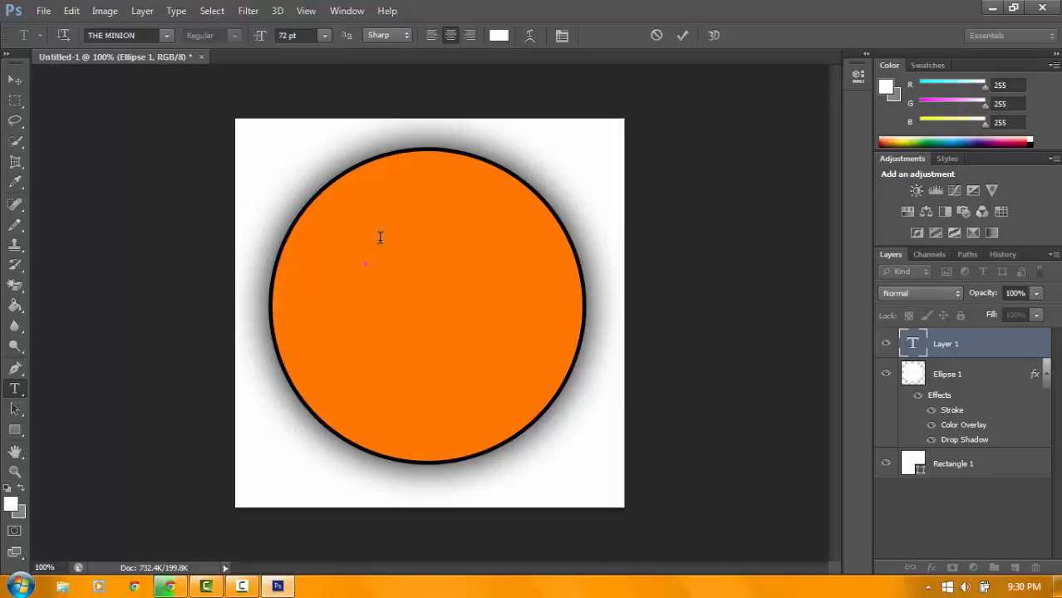
pyautogui.write('C')
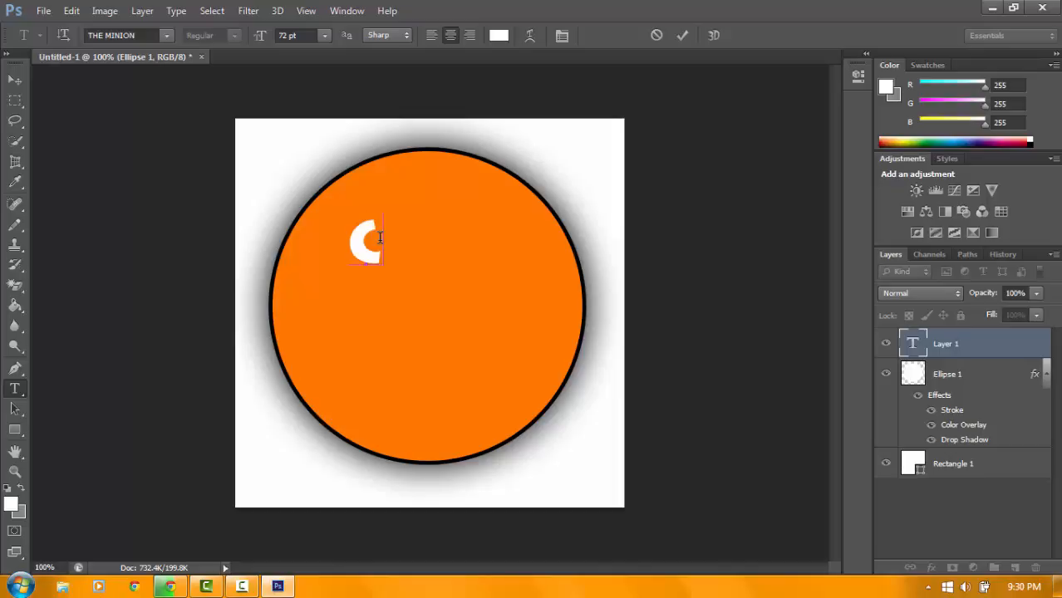
pyautogui.write('CHAMOIS')
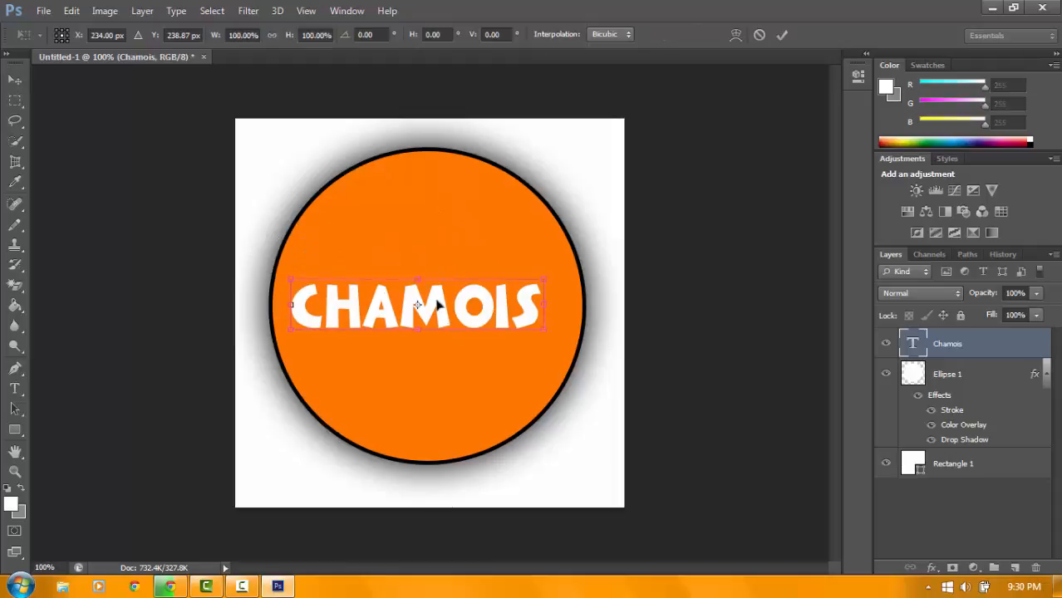
# Scale the CHAMOIS text up with Free Transform and move it to the circle's middle
pyautogui.moveTo(427, 281); pyautogui.dragTo(428, 257)
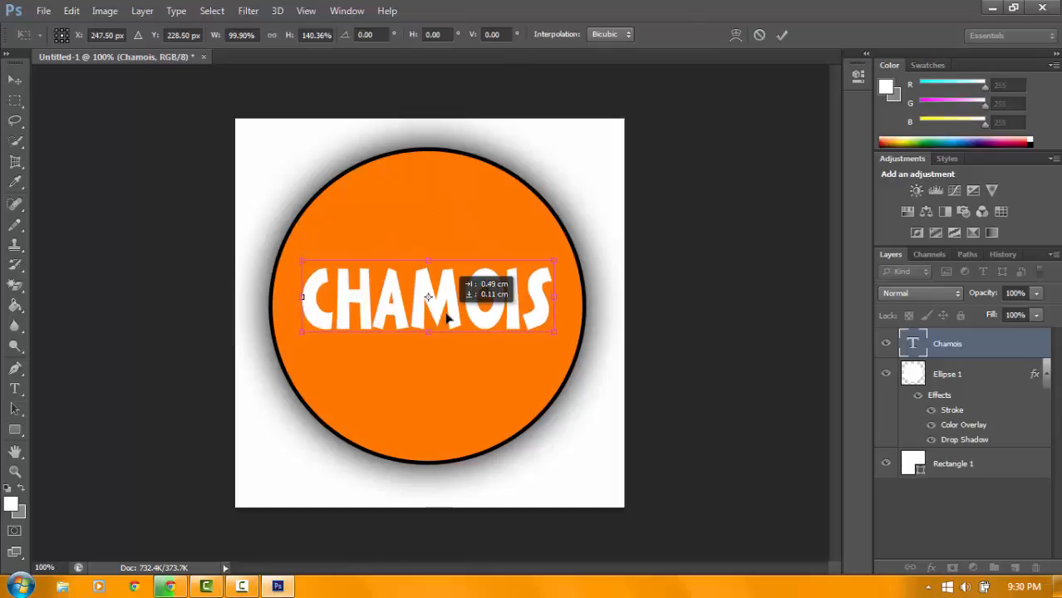
pyautogui.moveTo(428, 296); pyautogui.dragTo(429, 299)
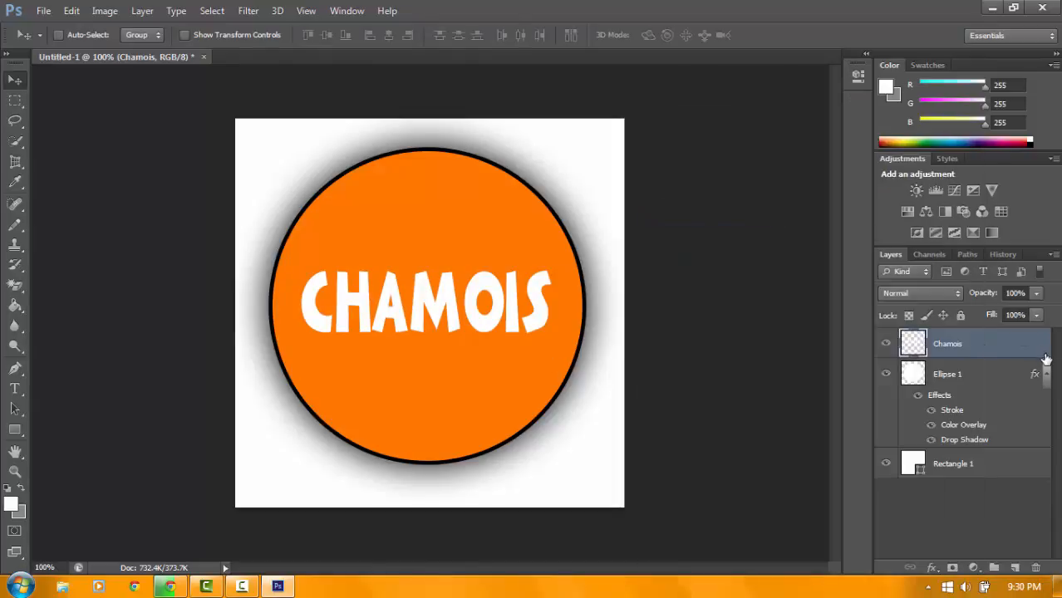
pyautogui.moveTo(765, 282)
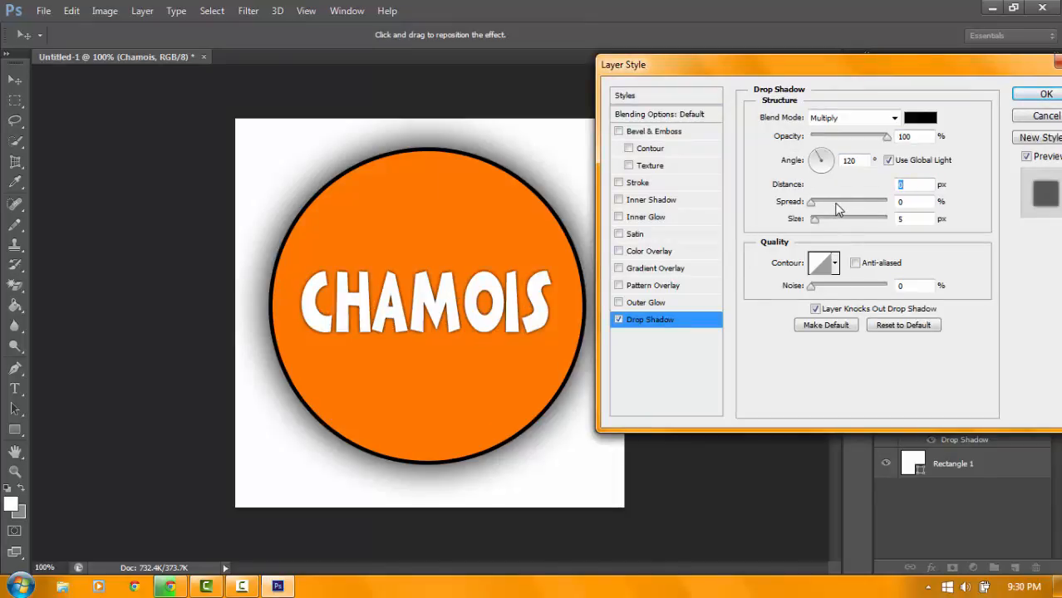
# Tune the CHAMOIS drop shadow's size and spread until it sits subtly behind the letters
pyautogui.moveTo(812, 201); pyautogui.dragTo(834, 201)
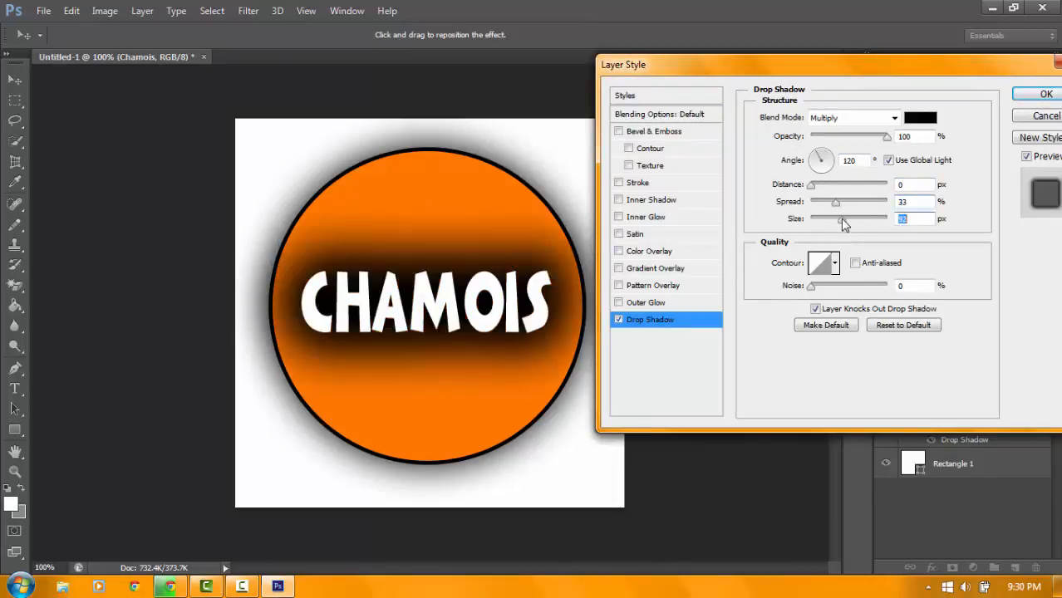
pyautogui.moveTo(845, 218); pyautogui.dragTo(811, 218)
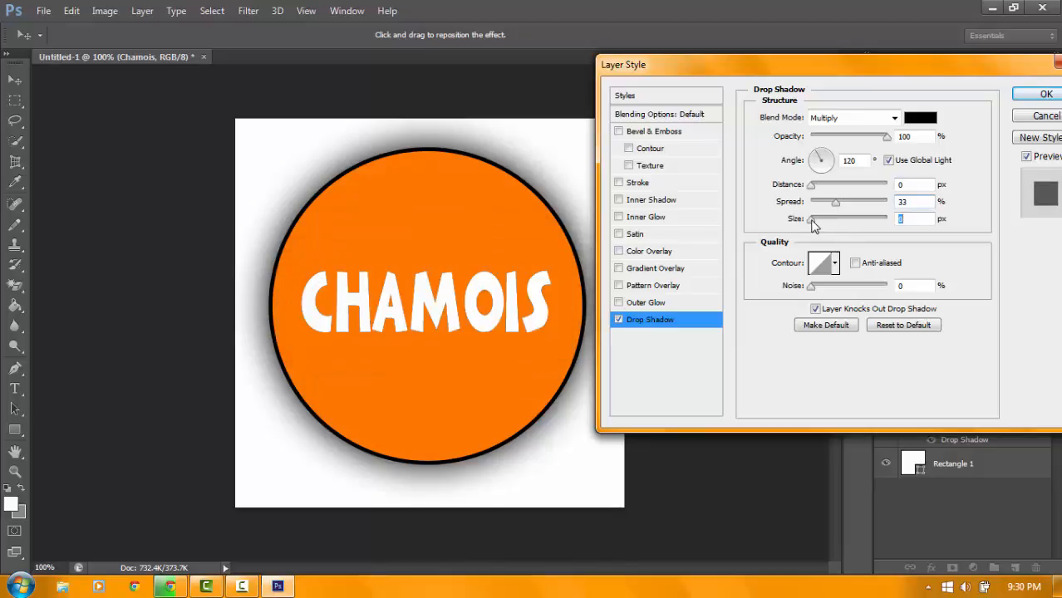
pyautogui.moveTo(811, 220); pyautogui.dragTo(831, 219)
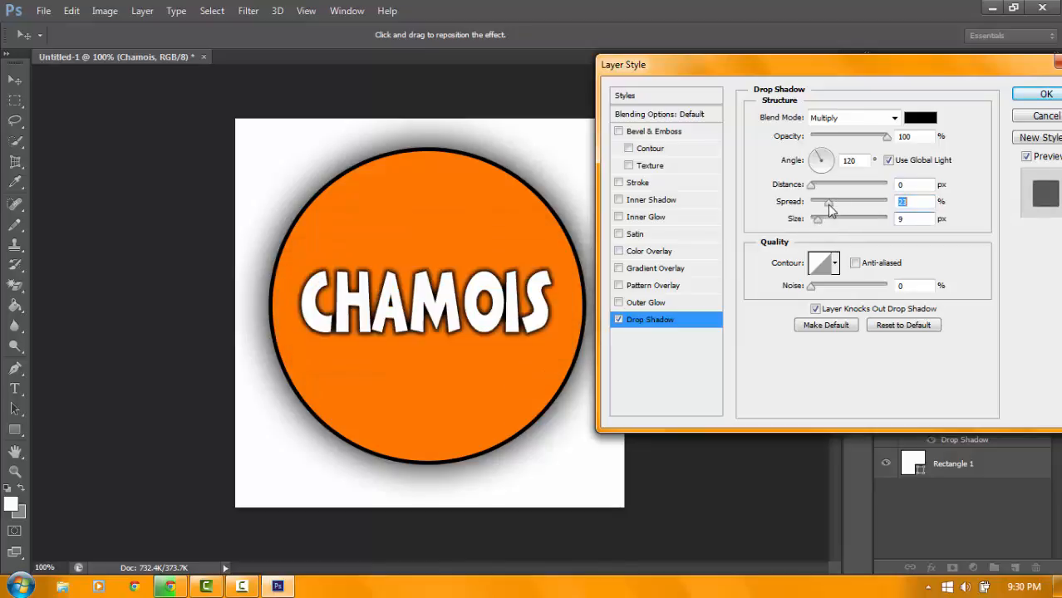
pyautogui.moveTo(811, 201); pyautogui.dragTo(832, 201)
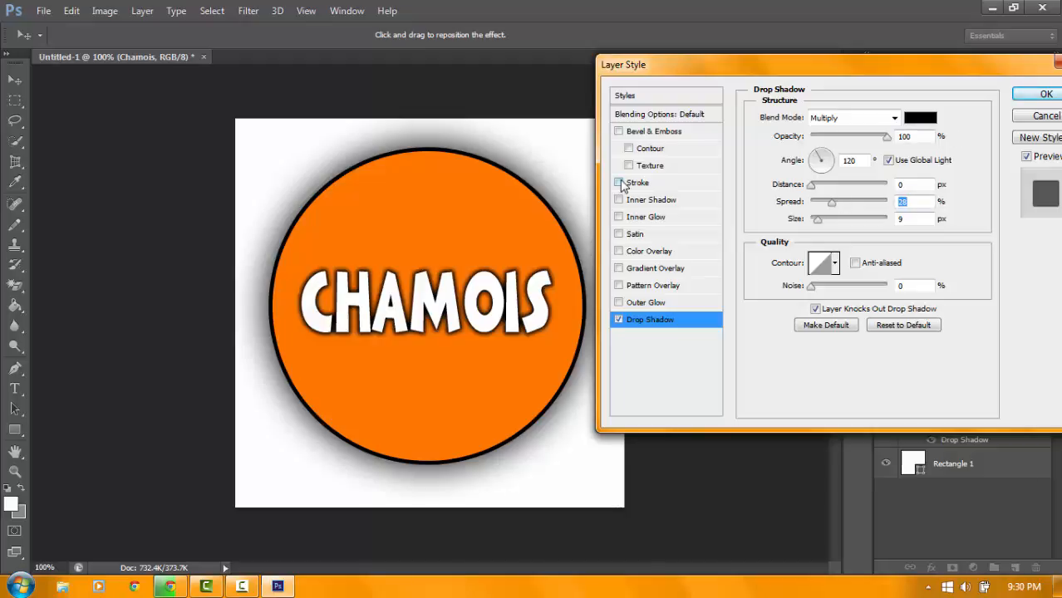
pyautogui.click(618, 181)
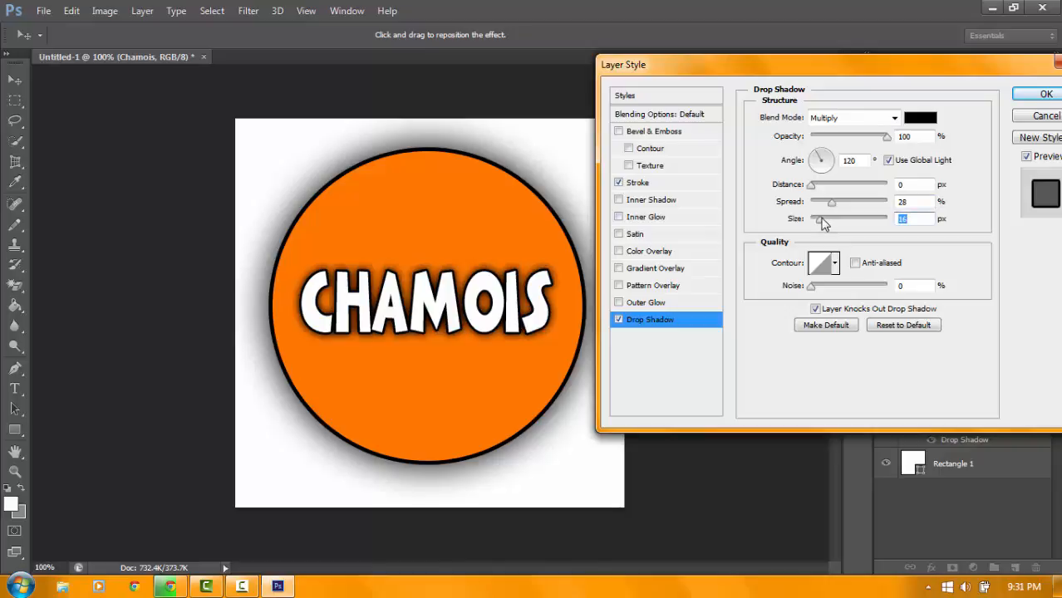
pyautogui.moveTo(823, 220); pyautogui.dragTo(818, 219)
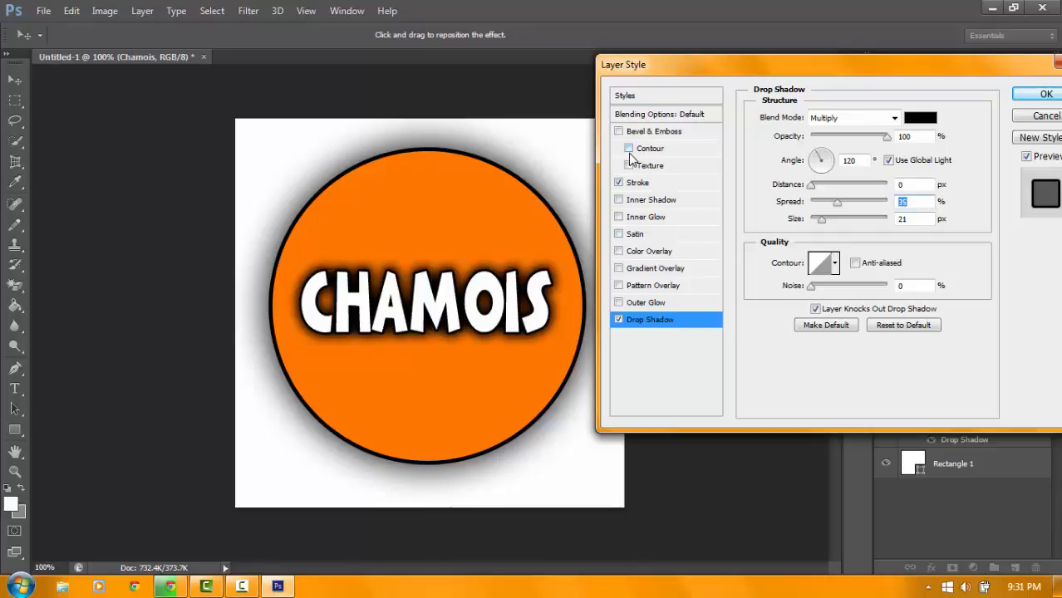
# Enable Bevel & Emboss with Contour on the text and pick a contour preset
pyautogui.click(628, 148)
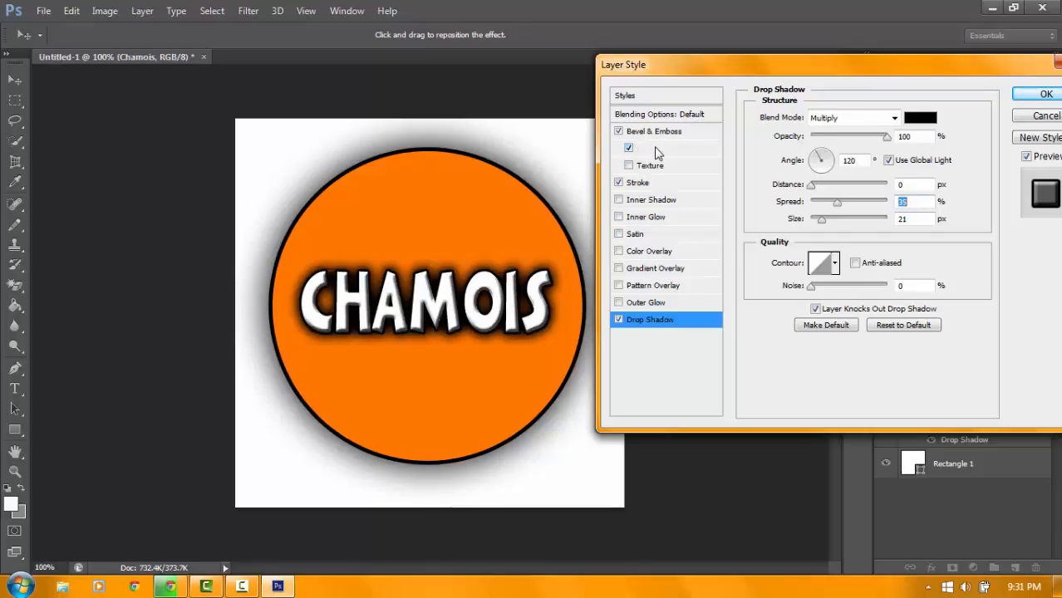
pyautogui.click(652, 148)
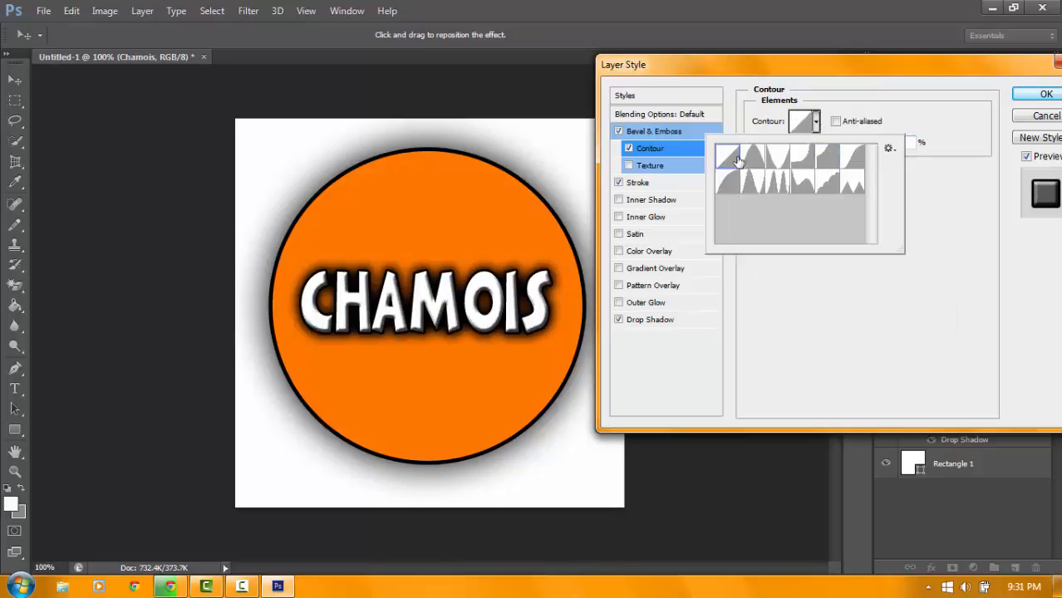
pyautogui.click(771, 156)
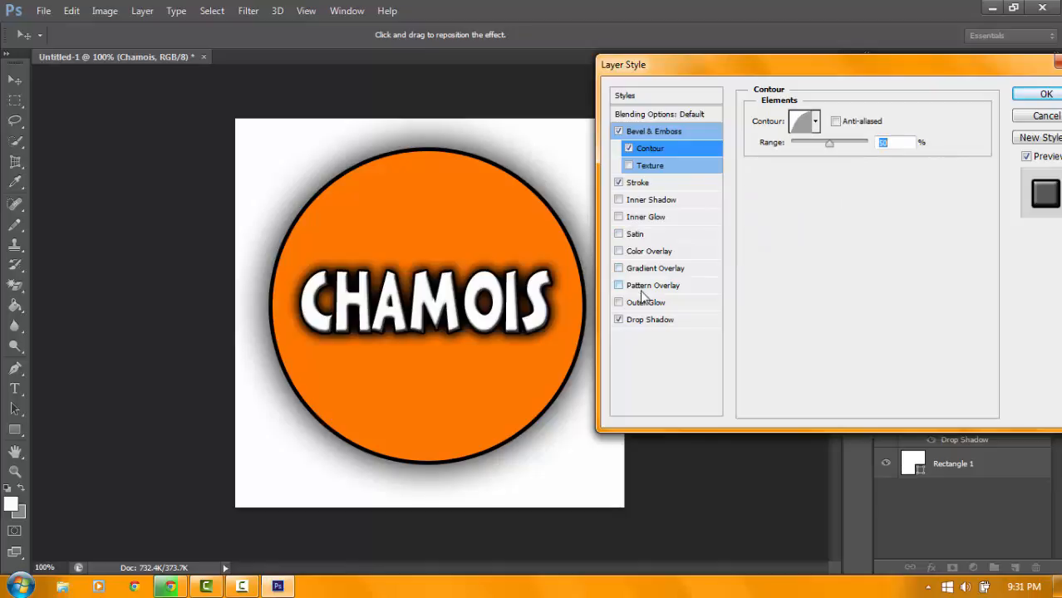
# Enable a Color Overlay effect on the CHAMOIS text layer
pyautogui.click(650, 251)
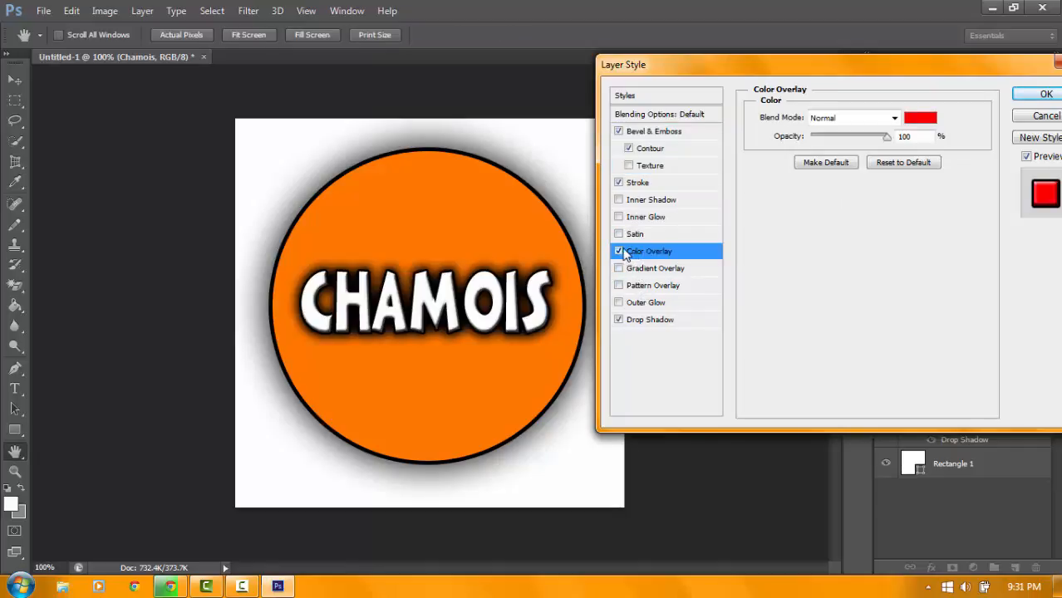
pyautogui.click(618, 251)
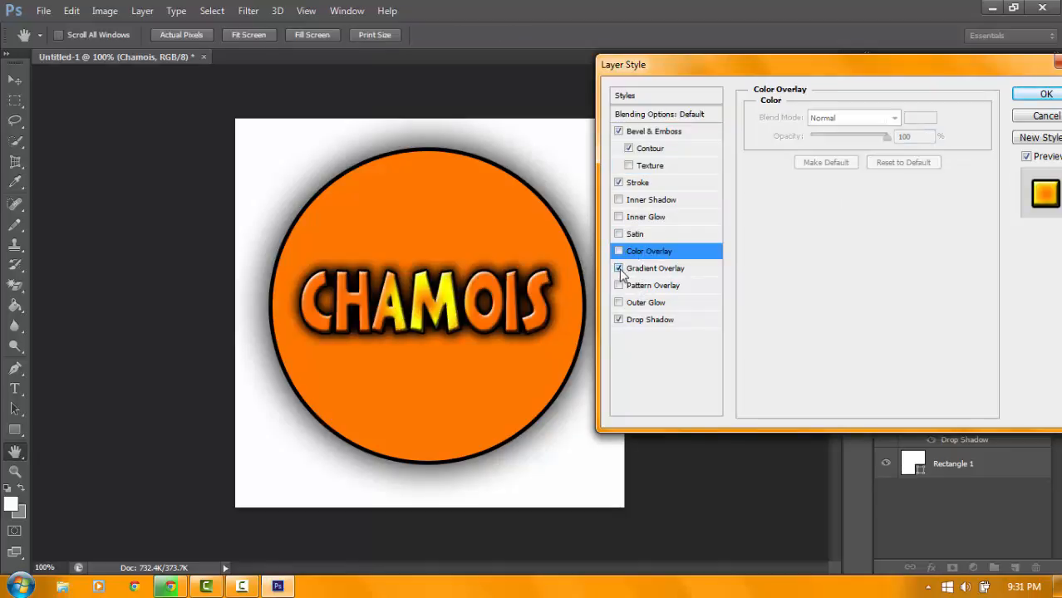
pyautogui.click(618, 269)
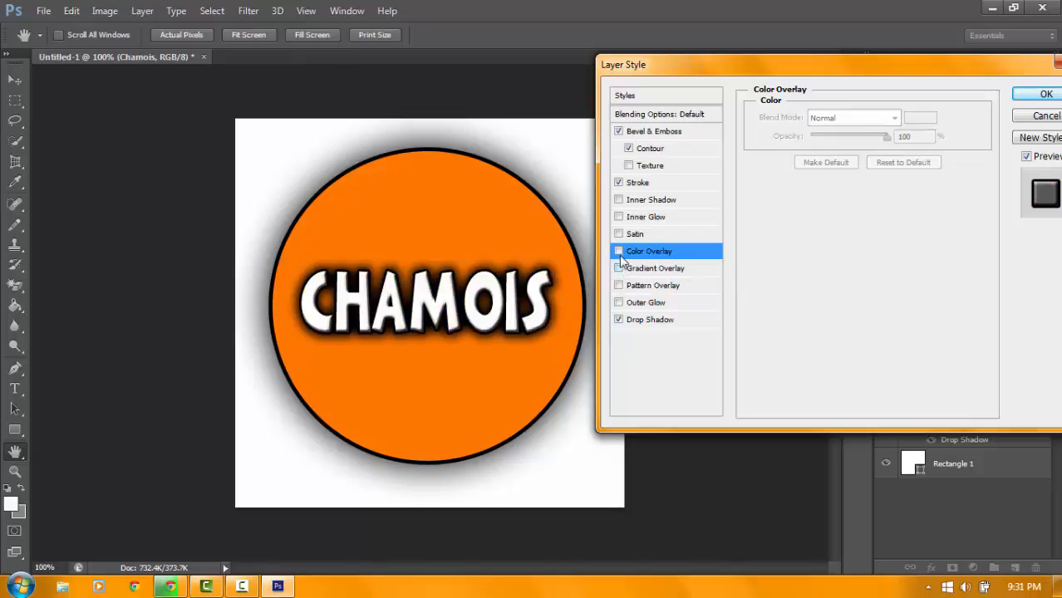
pyautogui.click(619, 251)
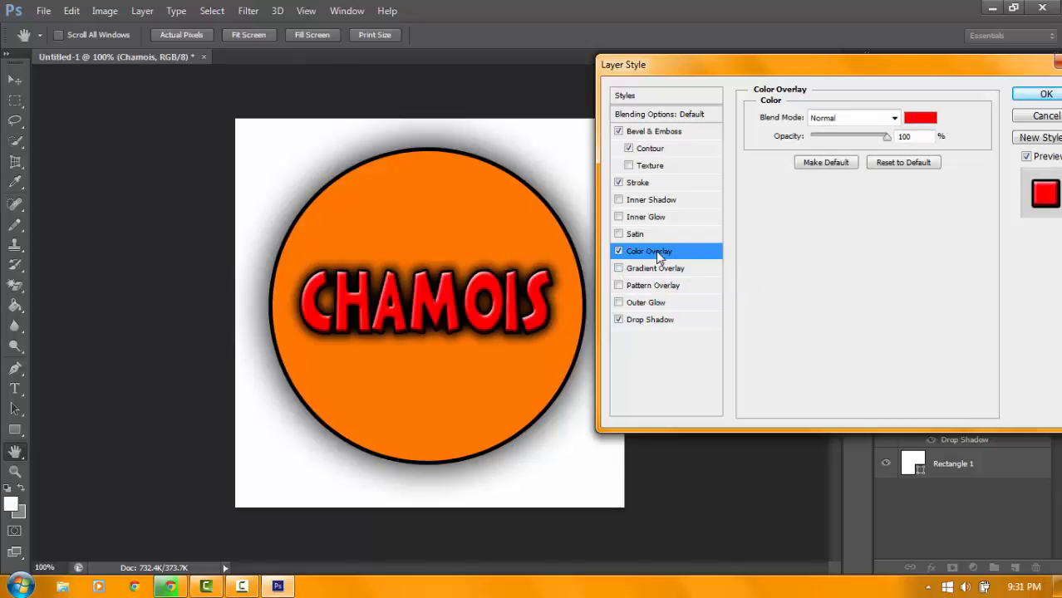
# Set the overlay colour to pure red and commit the text's layer style
pyautogui.click(920, 116)
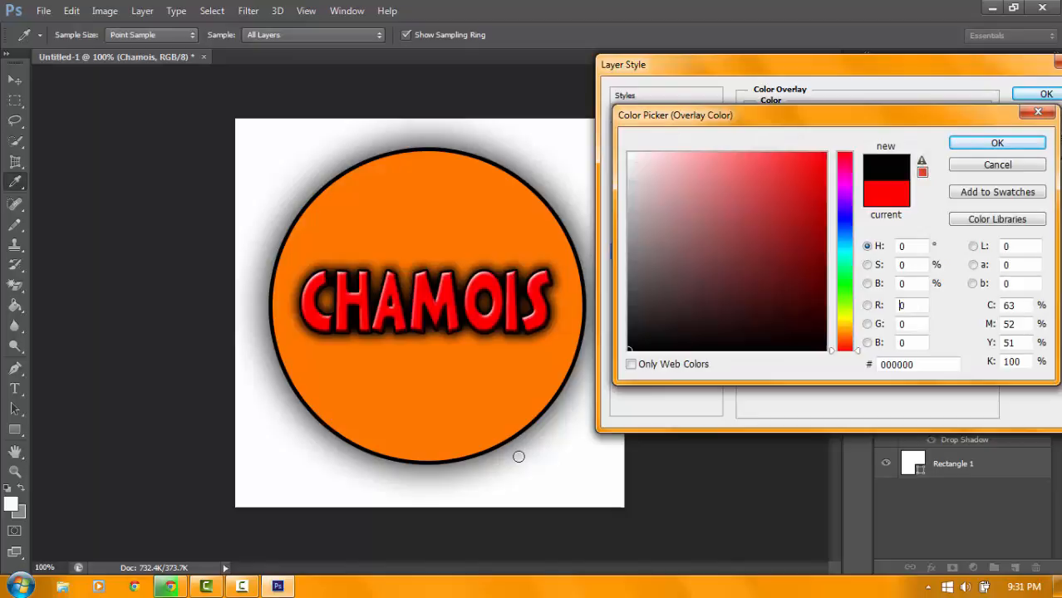
pyautogui.click(796, 200)
pyautogui.write('255')
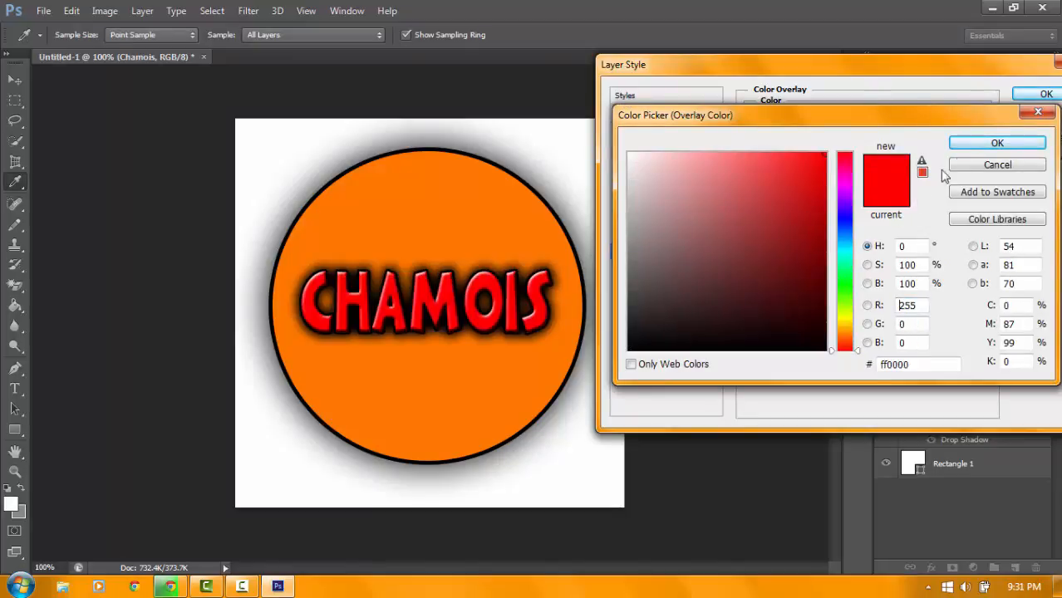
pyautogui.click(997, 143)
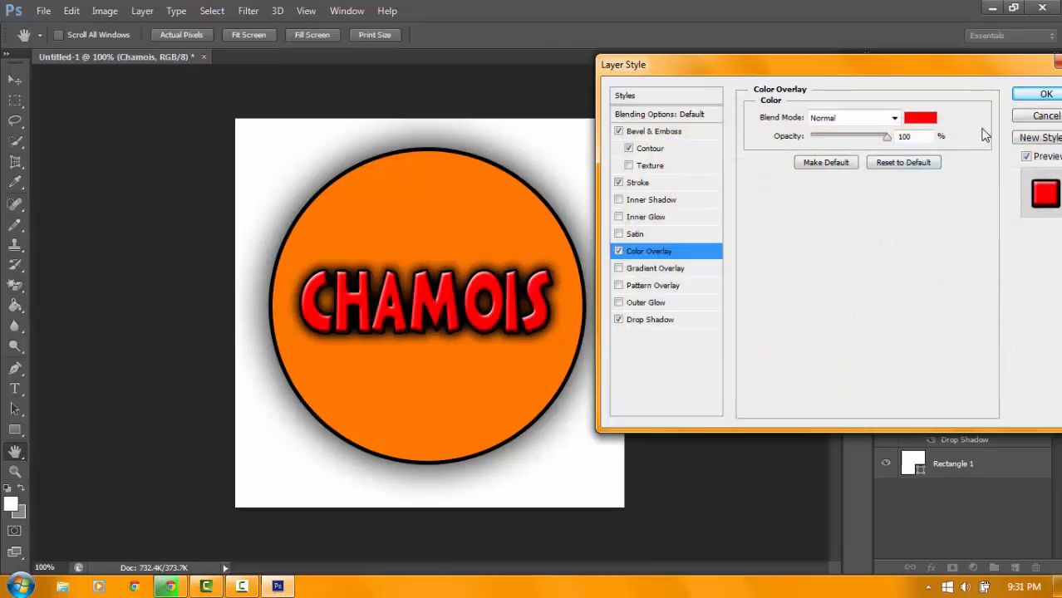
pyautogui.click(1048, 93)
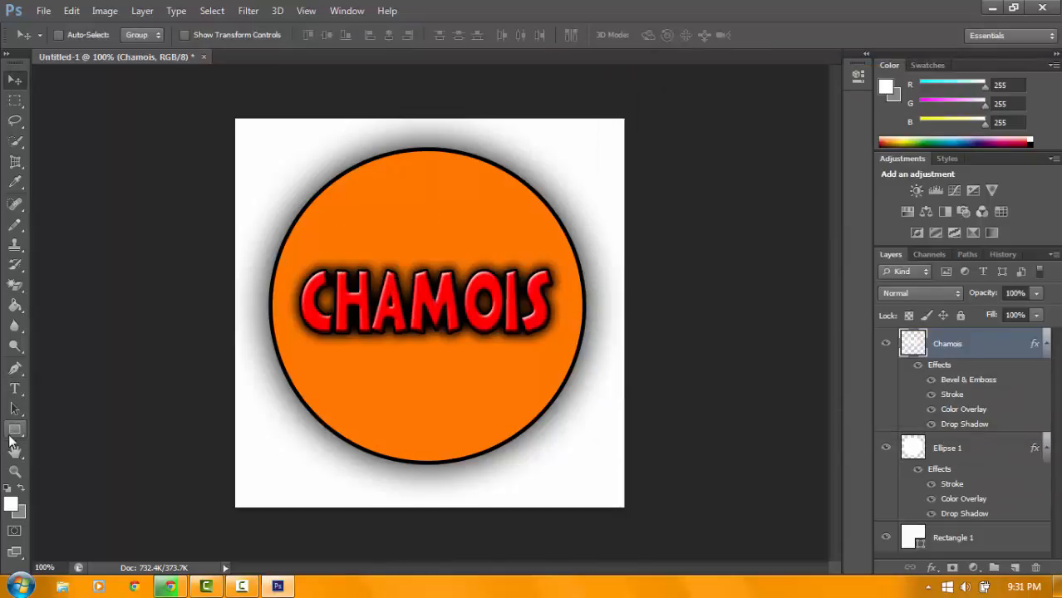
# Draw a white inner circle with the Ellipse Tool and select its layer for styling
pyautogui.click(15, 428)
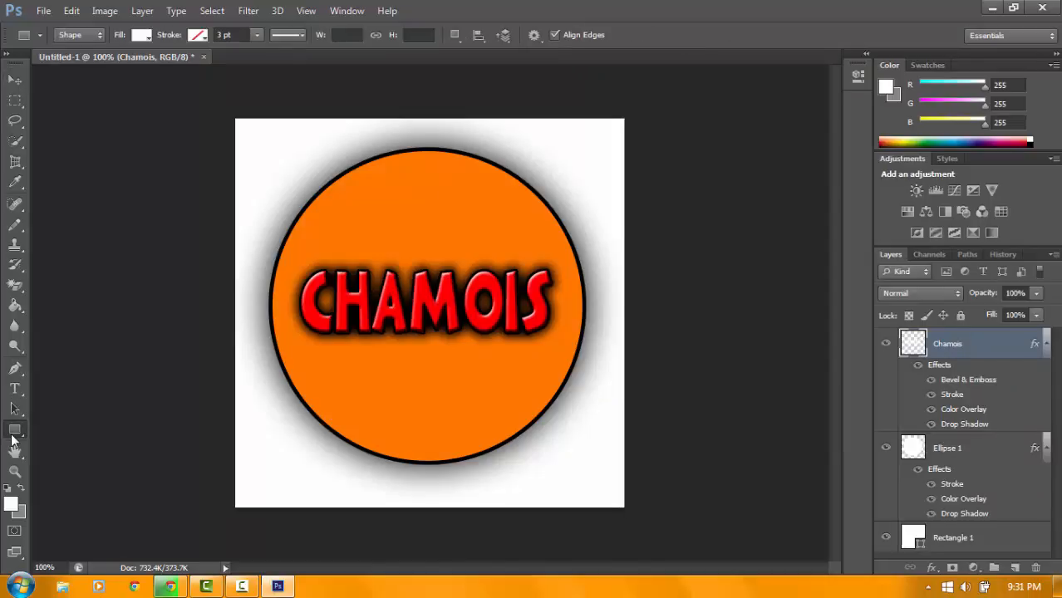
pyautogui.click(15, 429)
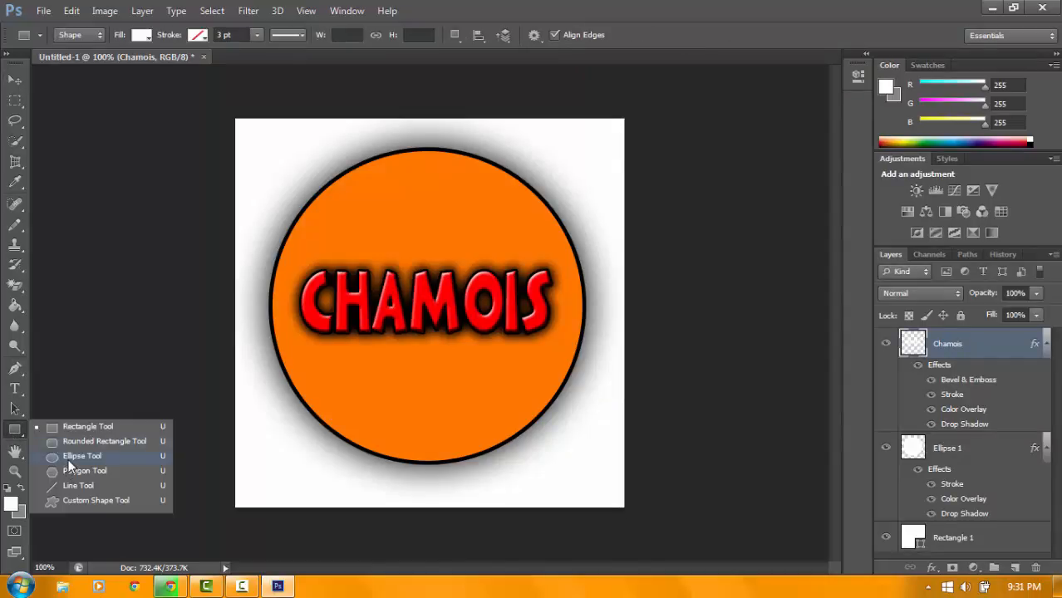
pyautogui.click(82, 456)
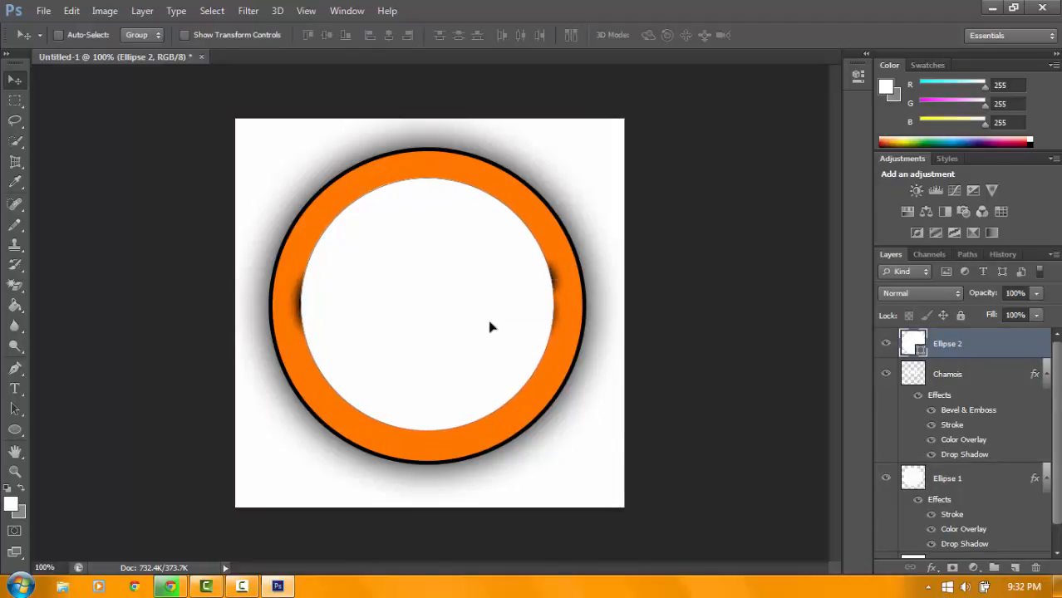
pyautogui.moveTo(997, 376)
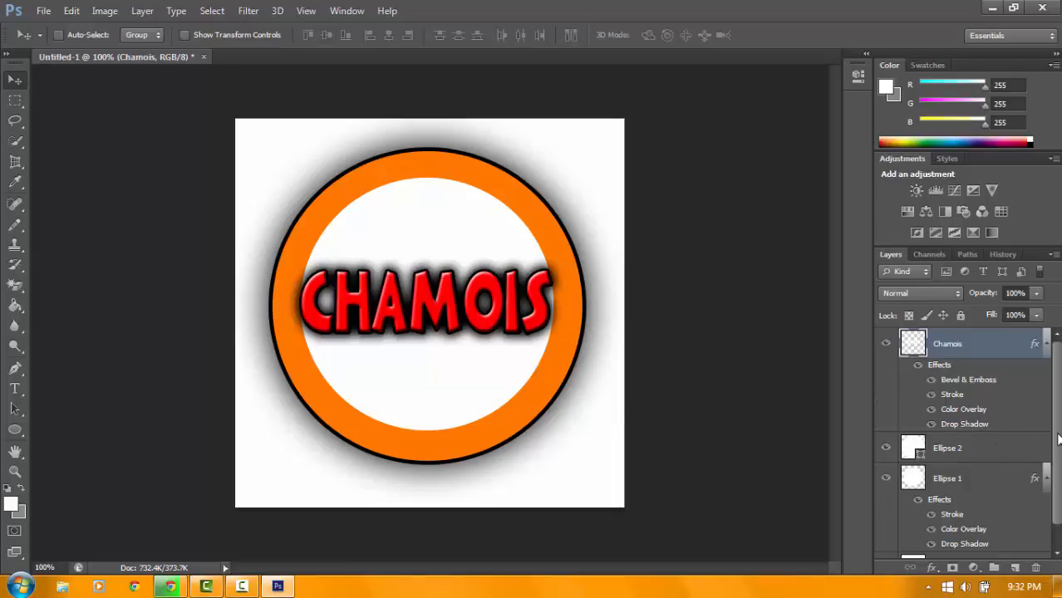
pyautogui.click(948, 454)
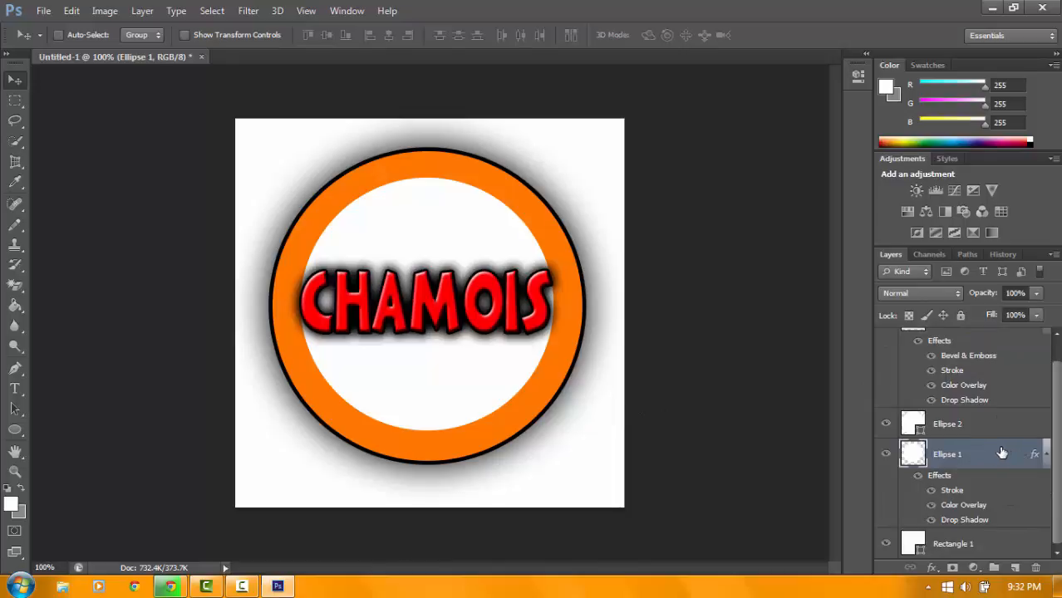
pyautogui.moveTo(917, 412)
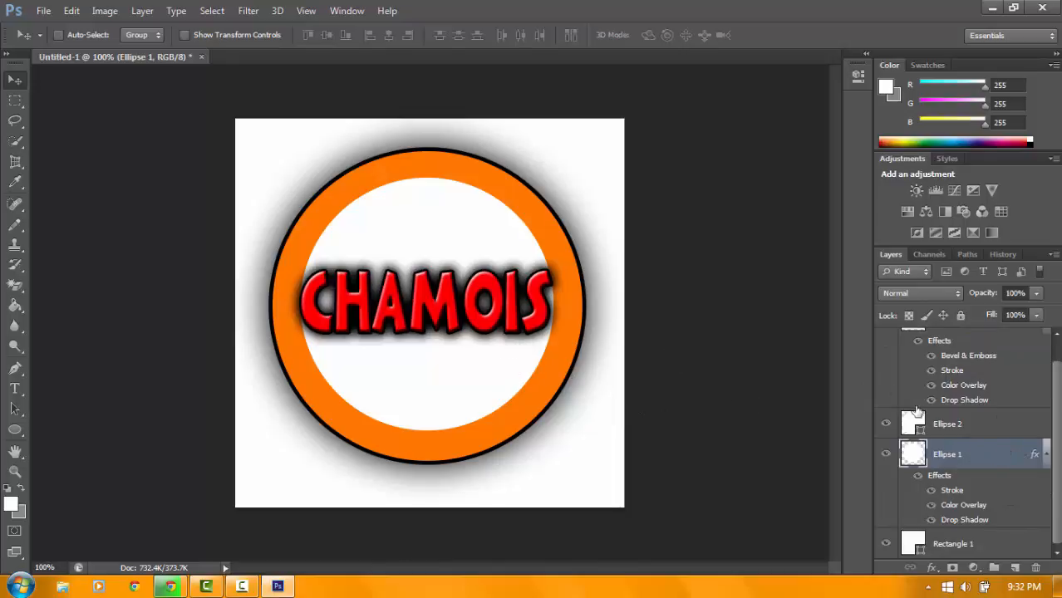
pyautogui.doubleClick(948, 454)
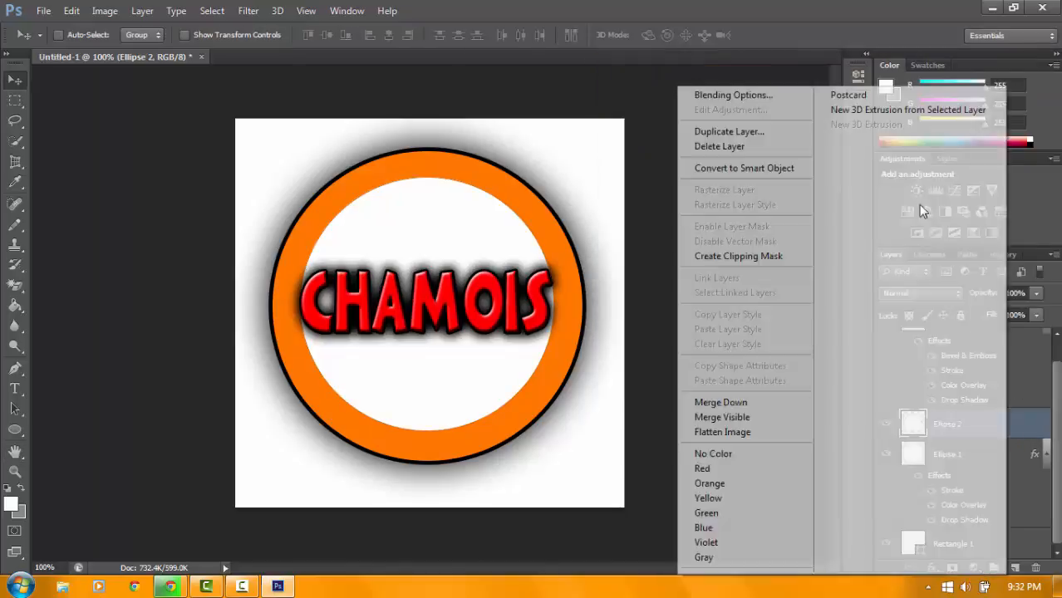
# Give the white inner circle a soft grey inner shadow by tuning its choke and size
pyautogui.click(733, 94)
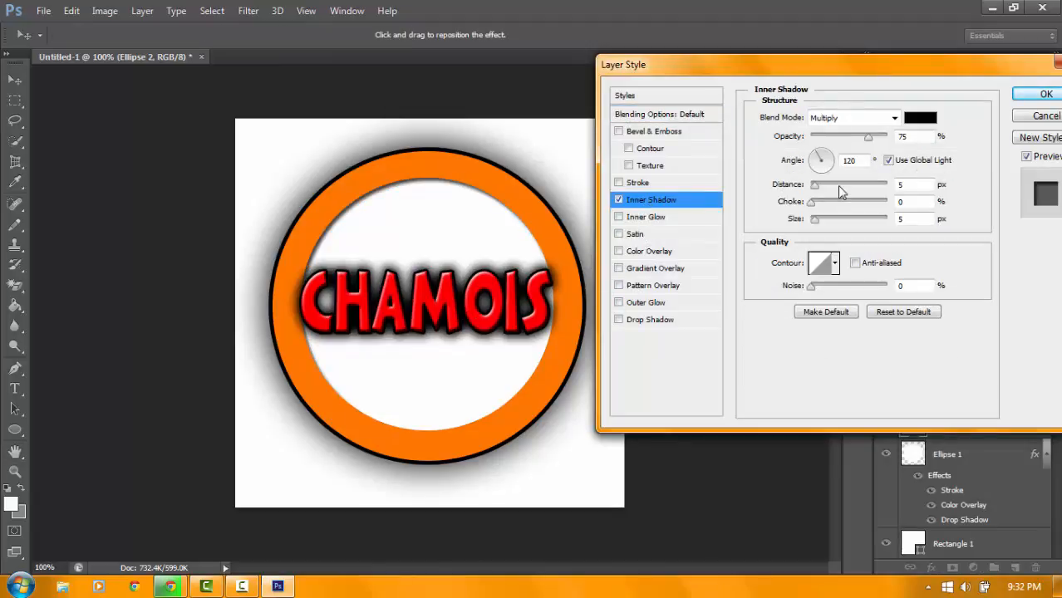
pyautogui.moveTo(816, 185); pyautogui.dragTo(811, 185)
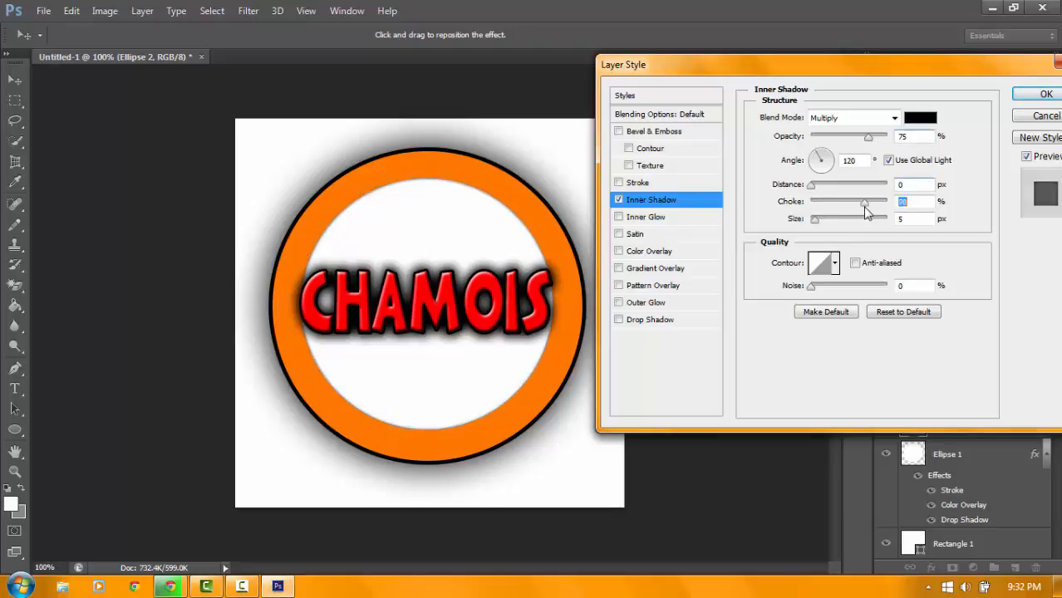
pyautogui.moveTo(811, 201); pyautogui.dragTo(865, 201)
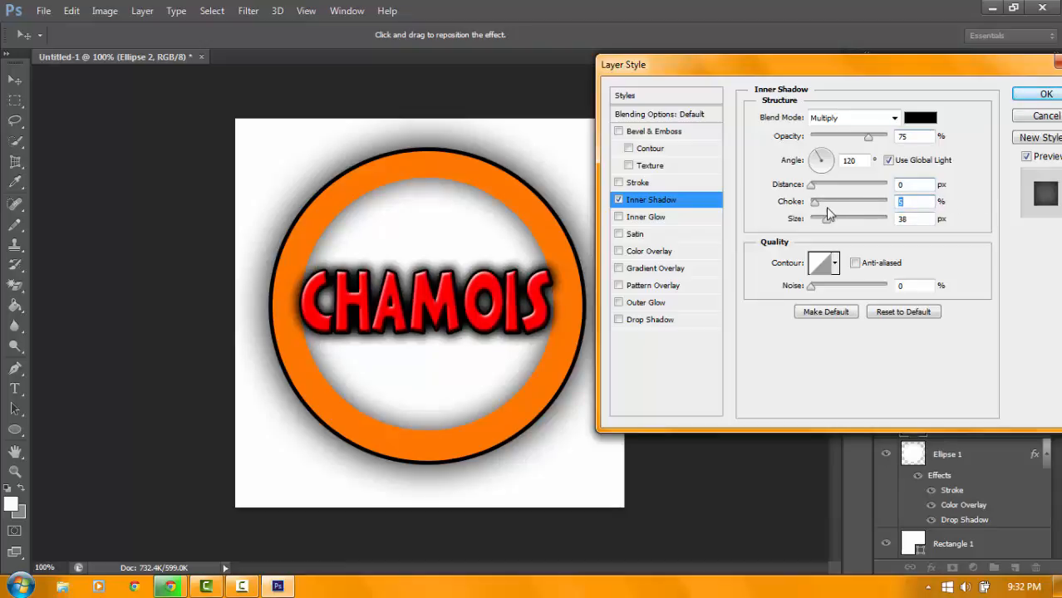
pyautogui.moveTo(814, 201); pyautogui.dragTo(828, 201)
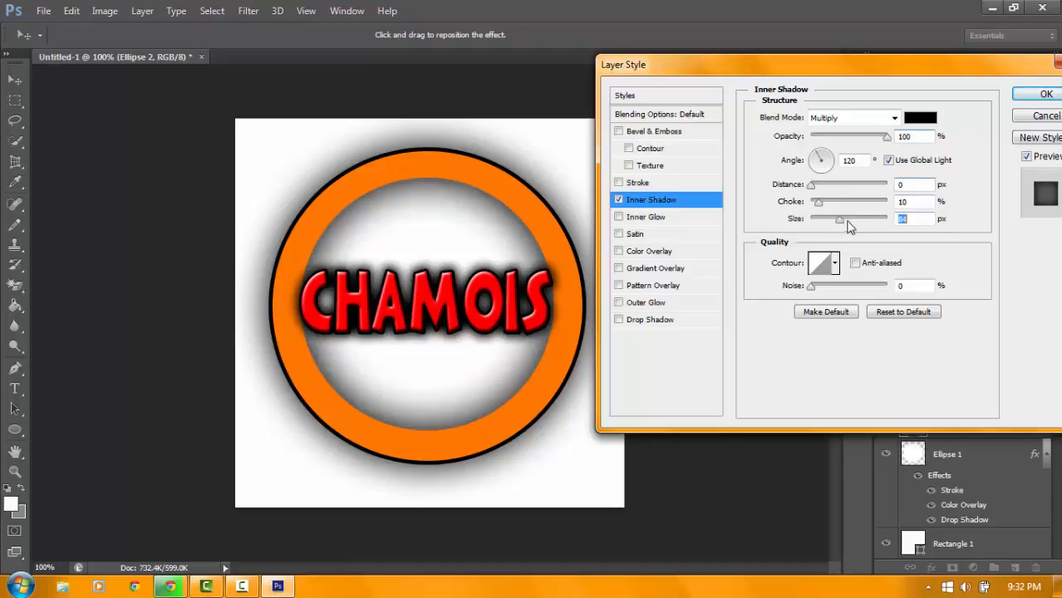
pyautogui.moveTo(840, 219); pyautogui.dragTo(884, 219)
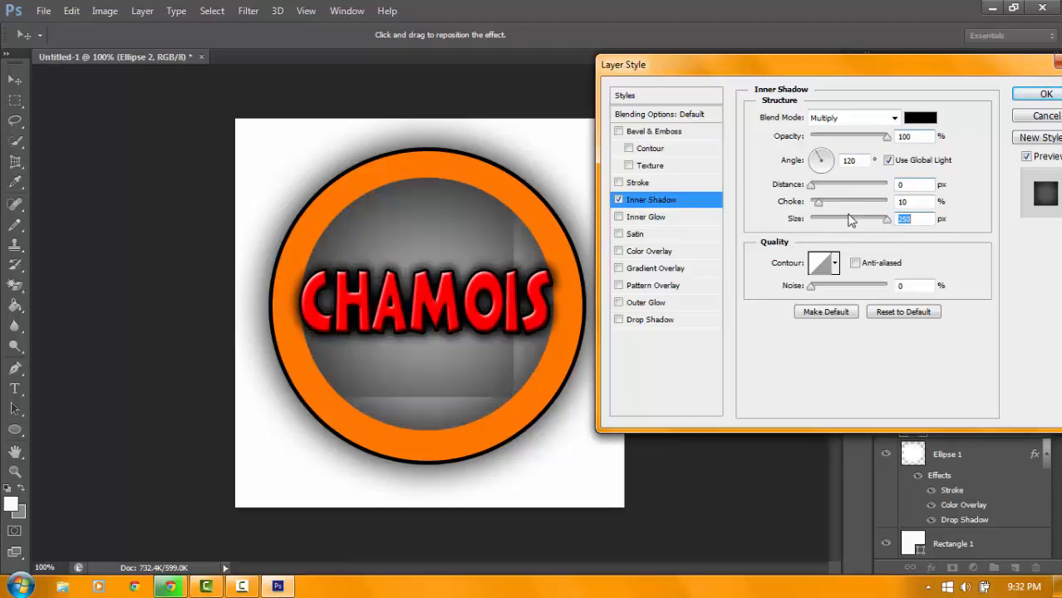
pyautogui.moveTo(888, 220); pyautogui.dragTo(818, 219)
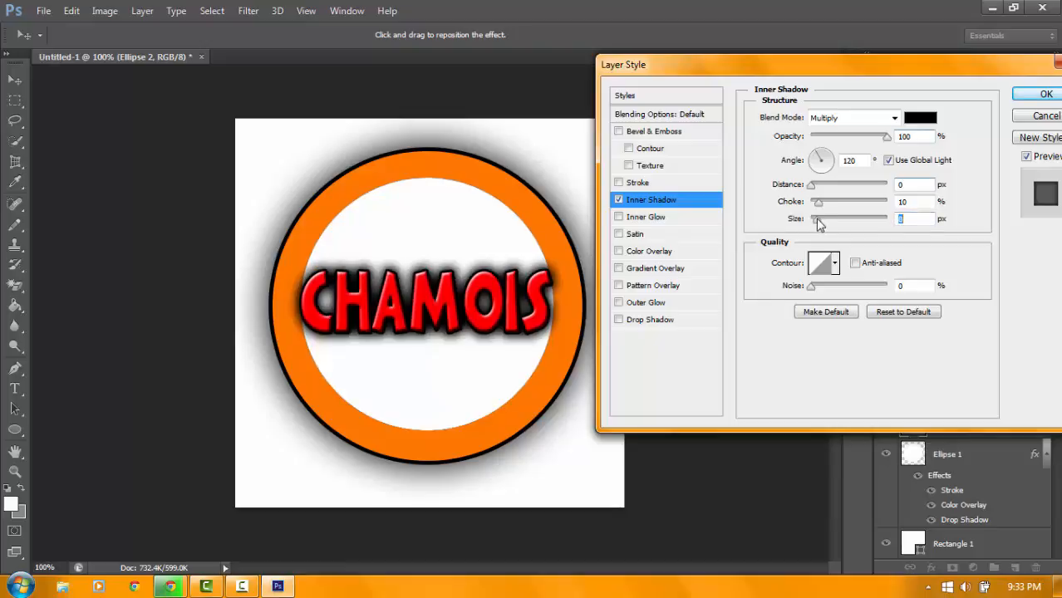
pyautogui.moveTo(818, 219); pyautogui.dragTo(840, 219)
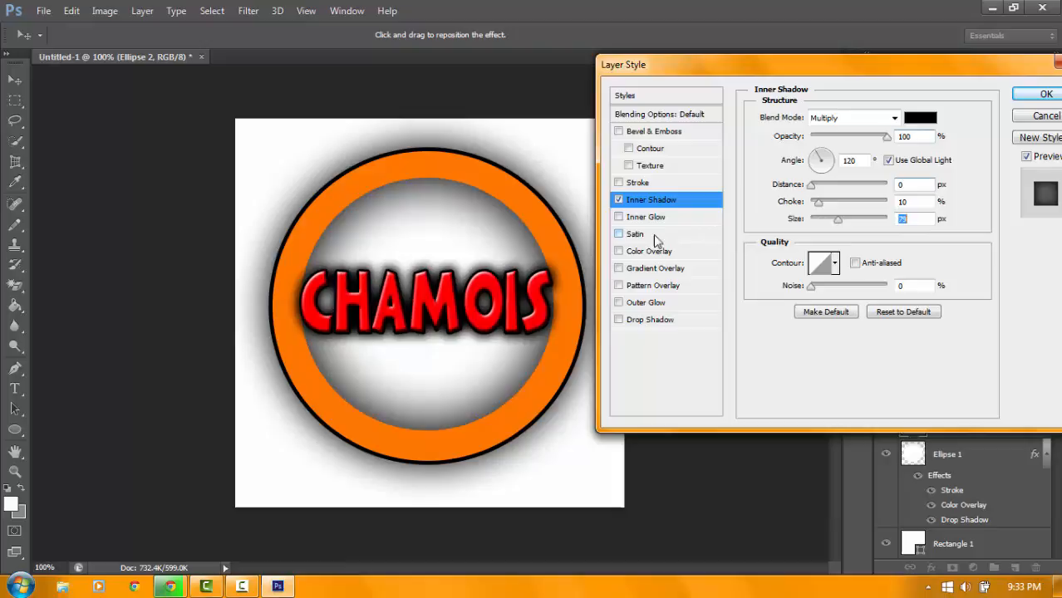
pyautogui.click(647, 216)
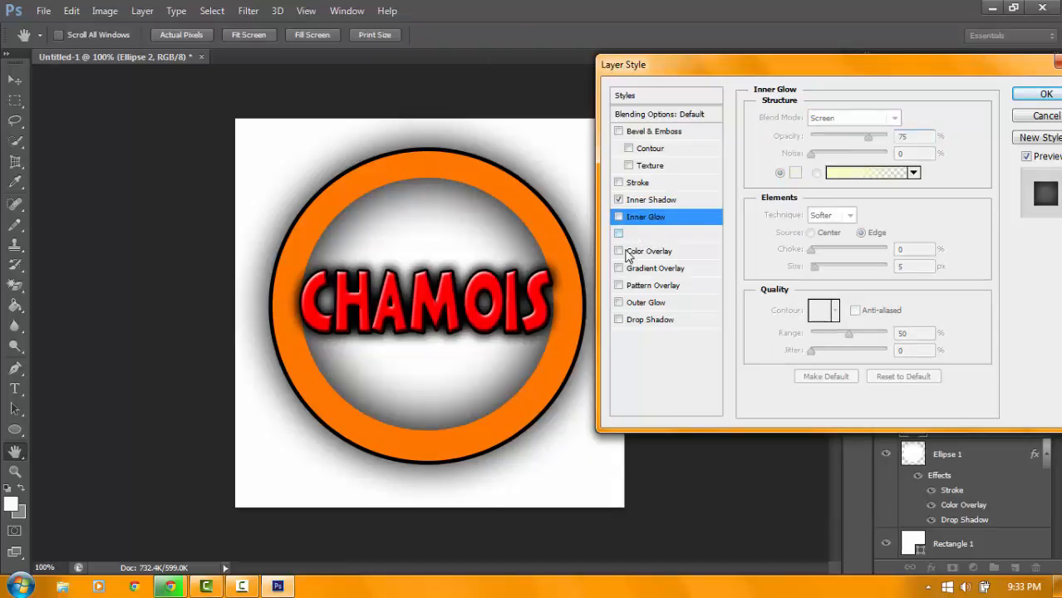
# Try drop shadow and red colour overlay, then settle on a Gradient Overlay for the inner circle
pyautogui.click(618, 320)
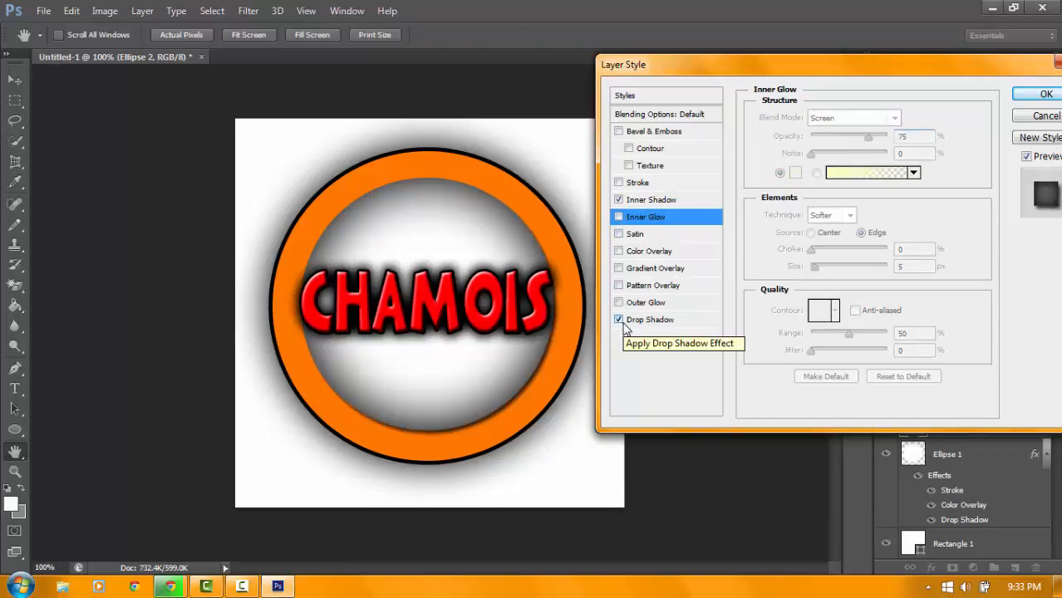
pyautogui.click(618, 320)
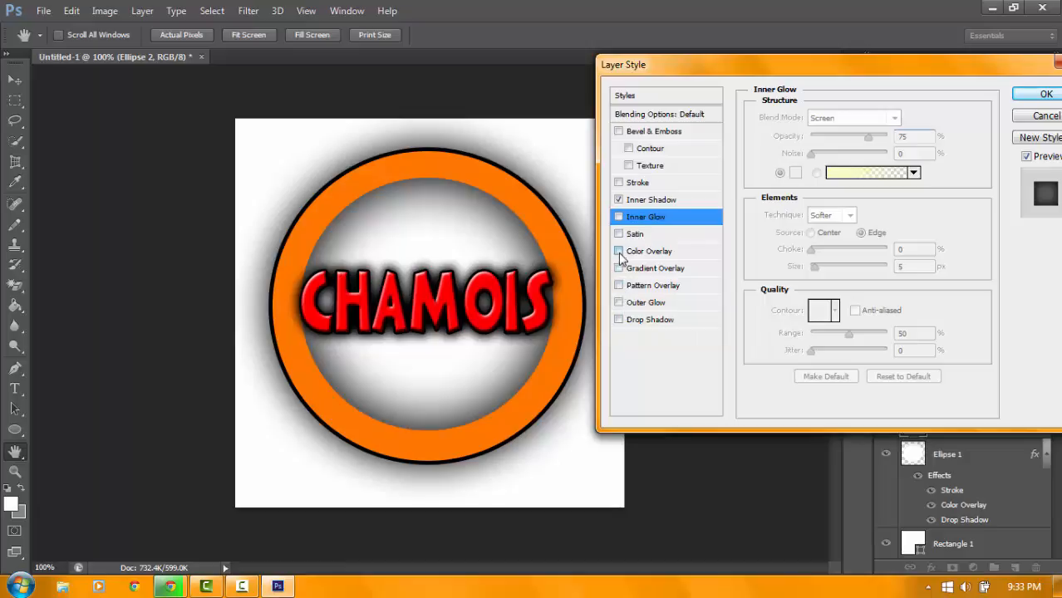
pyautogui.click(619, 251)
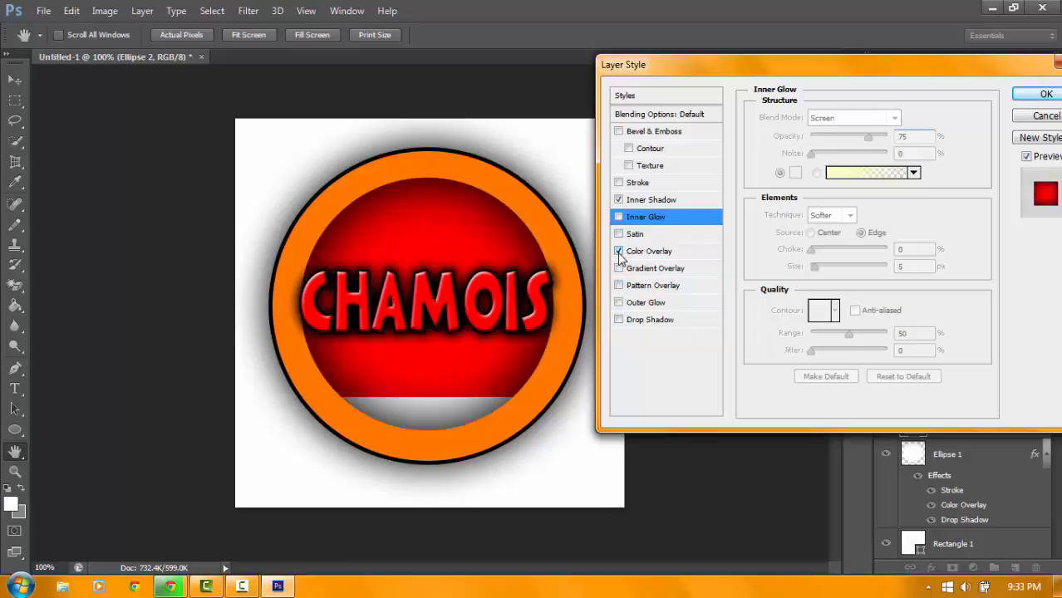
pyautogui.click(619, 251)
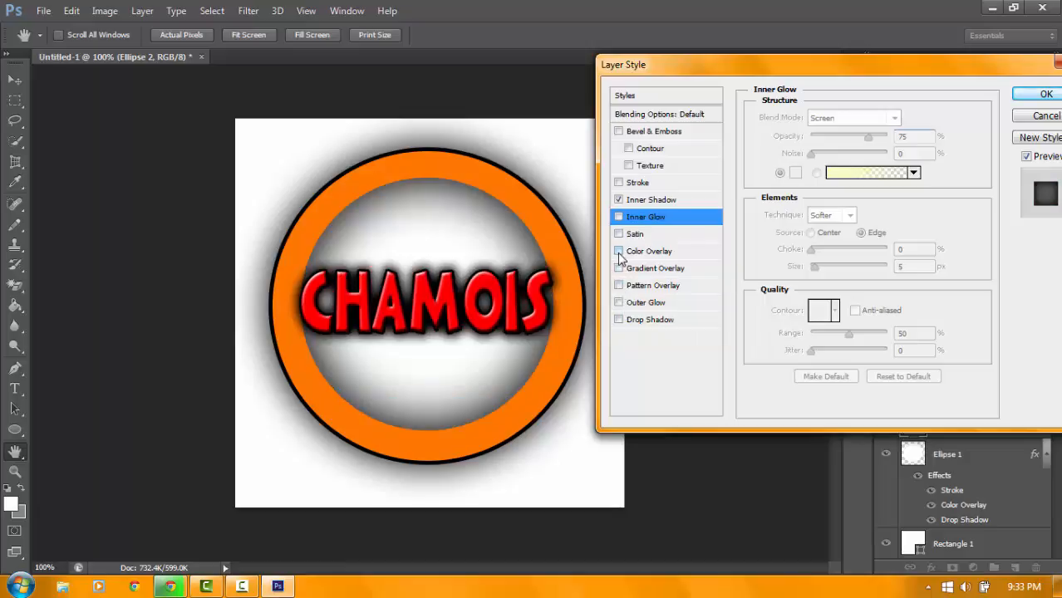
pyautogui.click(619, 268)
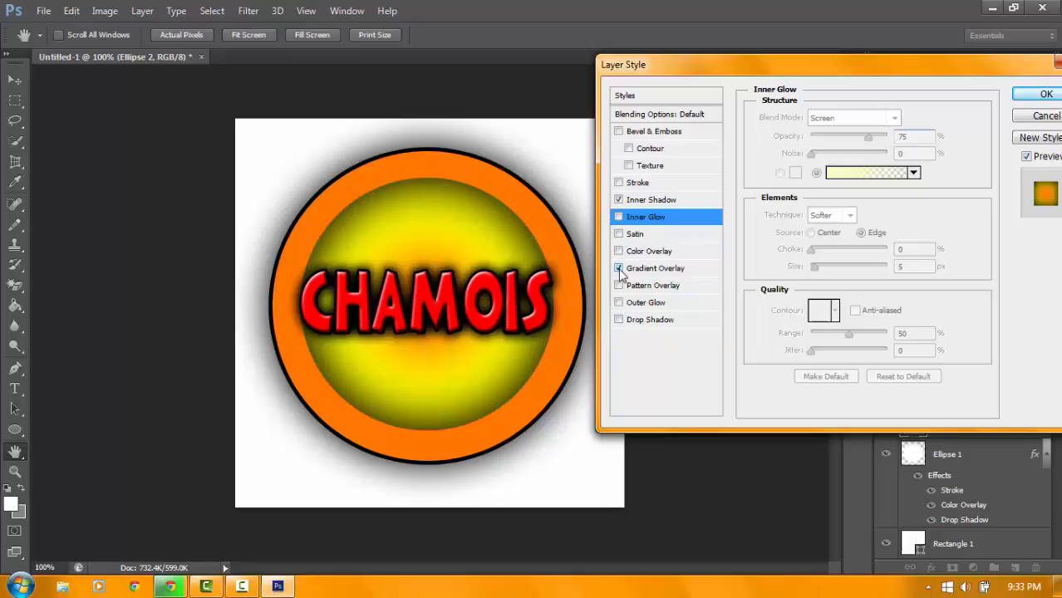
# Edit the gradient so the circle fades from a yellow centre to orange edges
pyautogui.click(655, 268)
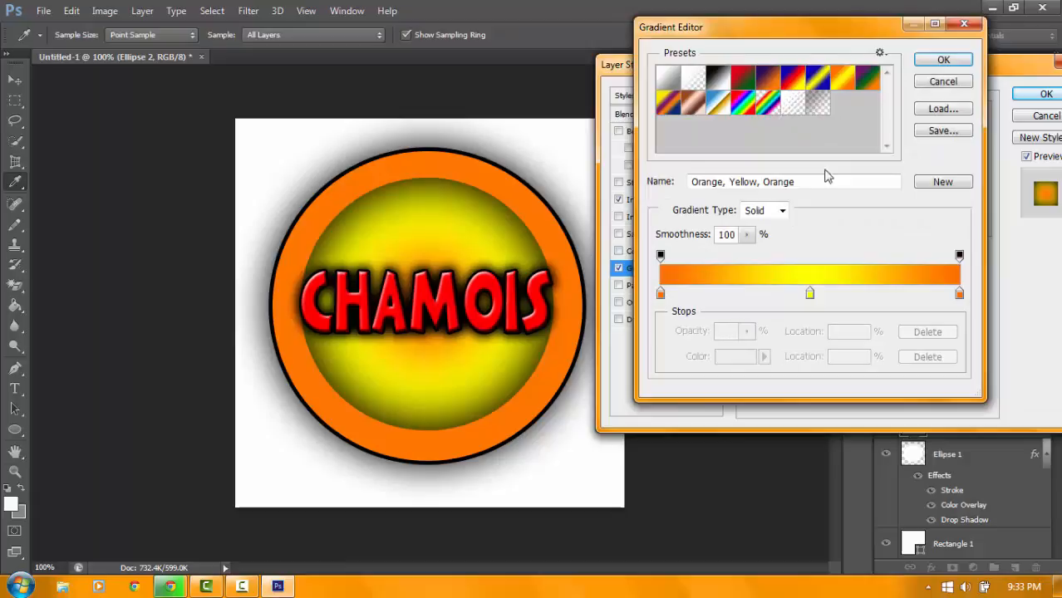
pyautogui.click(661, 293)
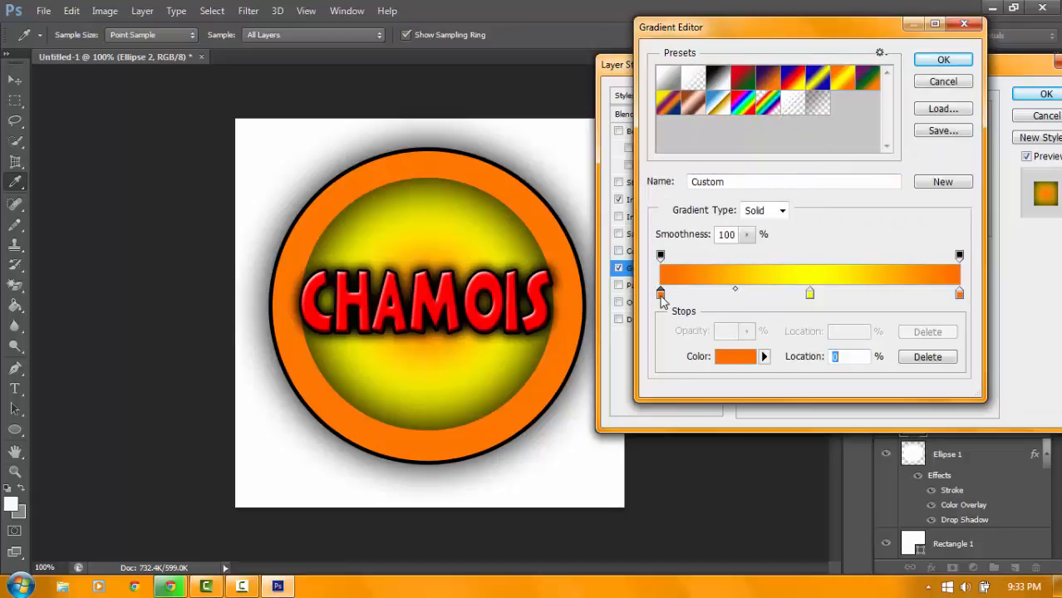
pyautogui.click(734, 356)
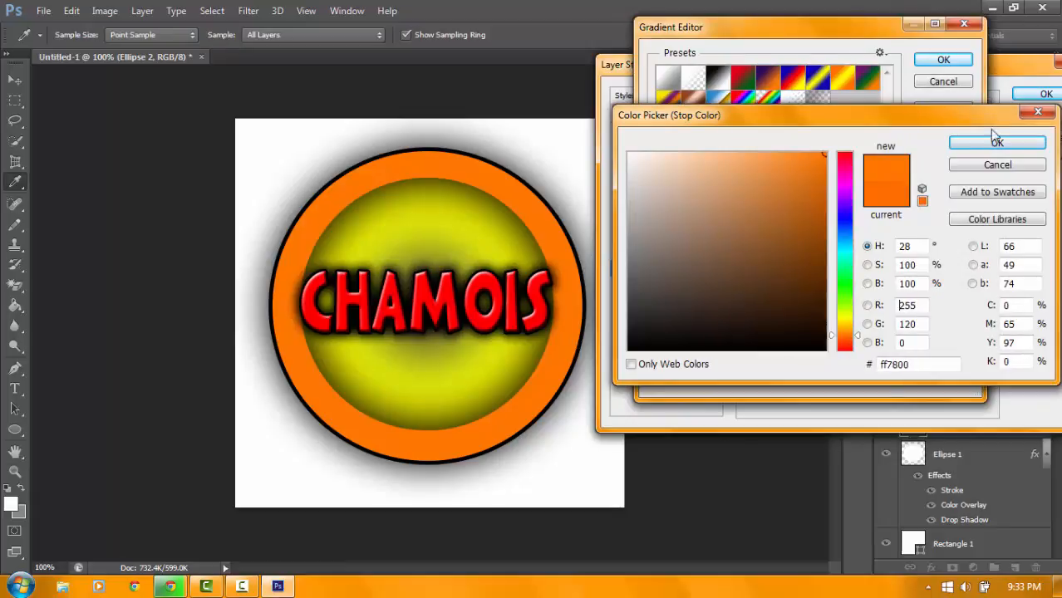
pyautogui.click(998, 143)
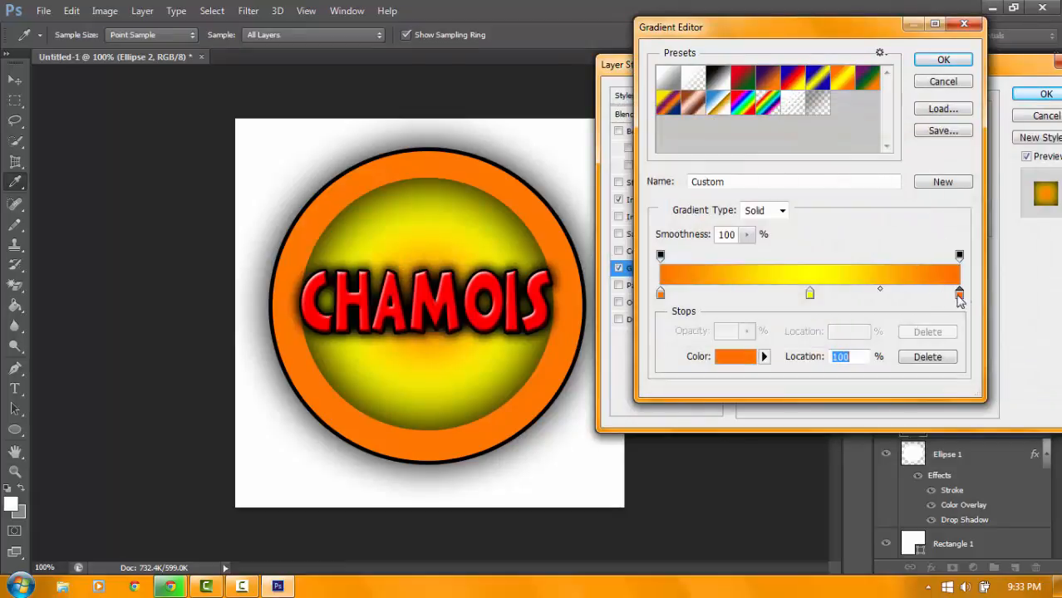
pyautogui.moveTo(475, 251)
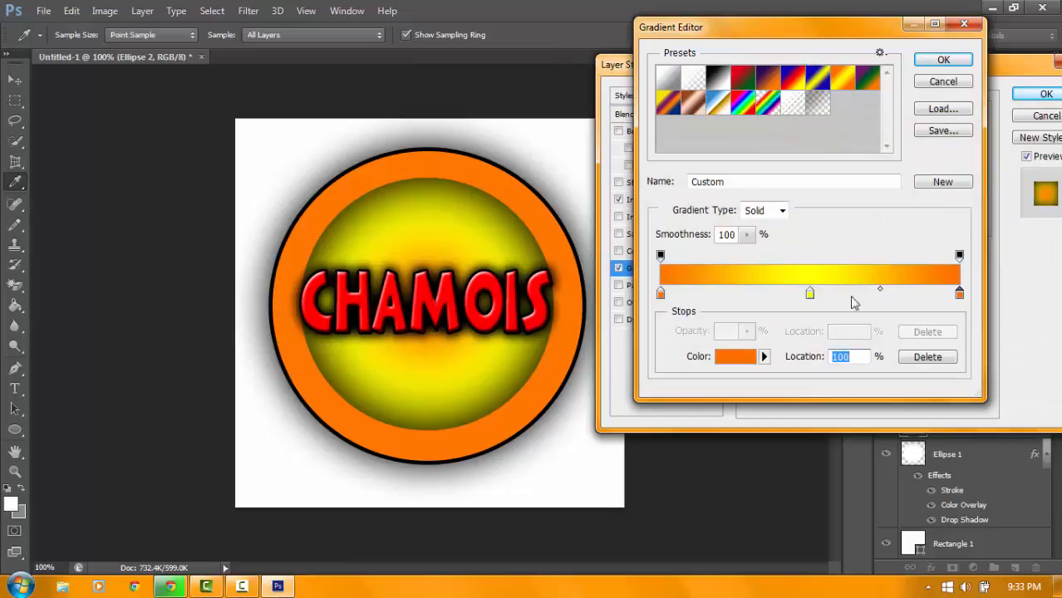
pyautogui.moveTo(1034, 83)
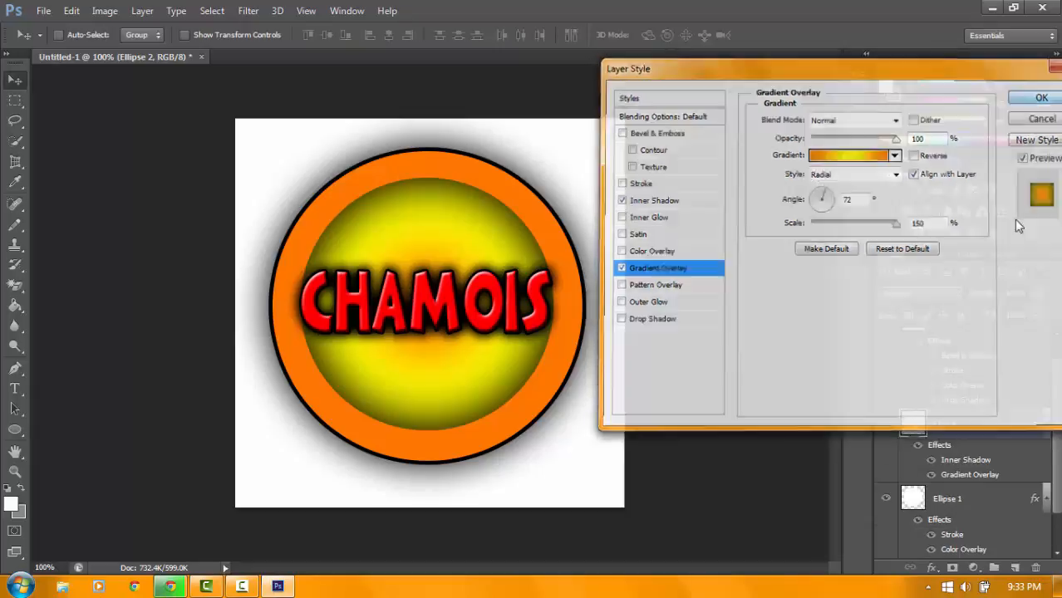
# Confirm the gradient fill, check the ring's black Stroke style and close the dialog
pyautogui.click(1040, 96)
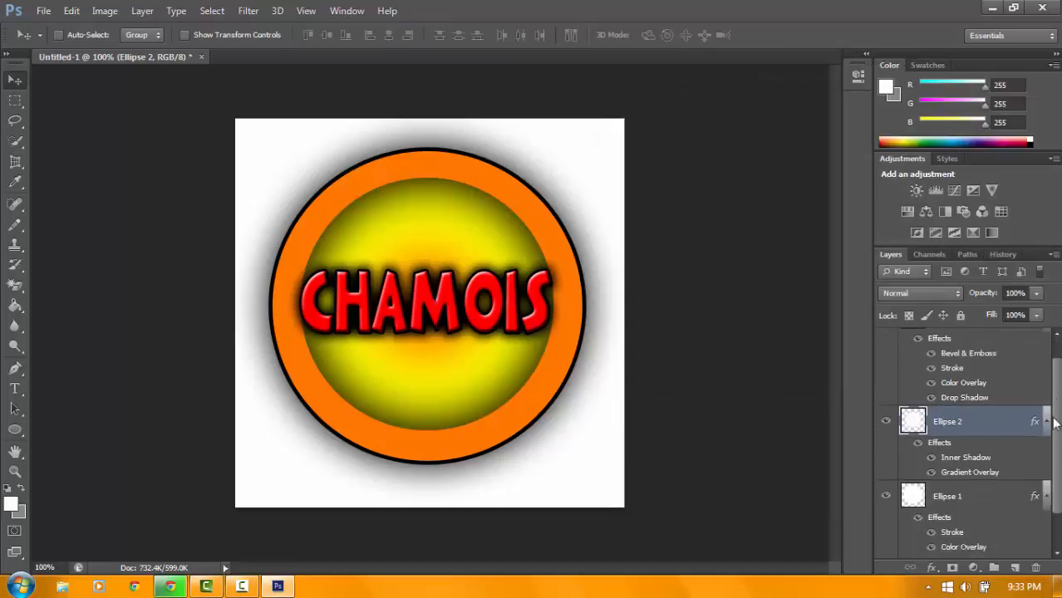
pyautogui.scroll(-3)
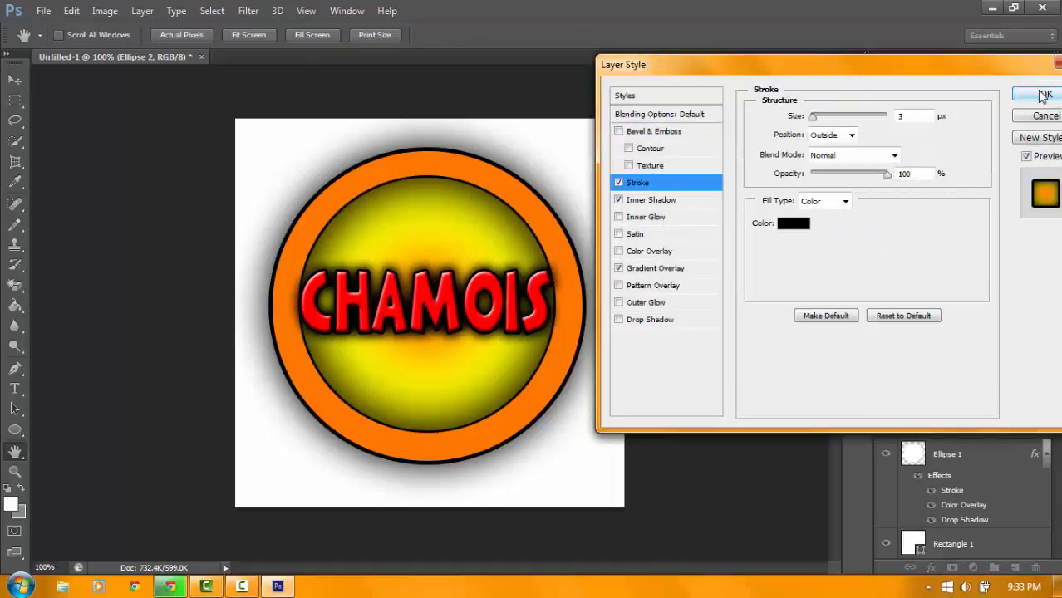
pyautogui.click(1044, 93)
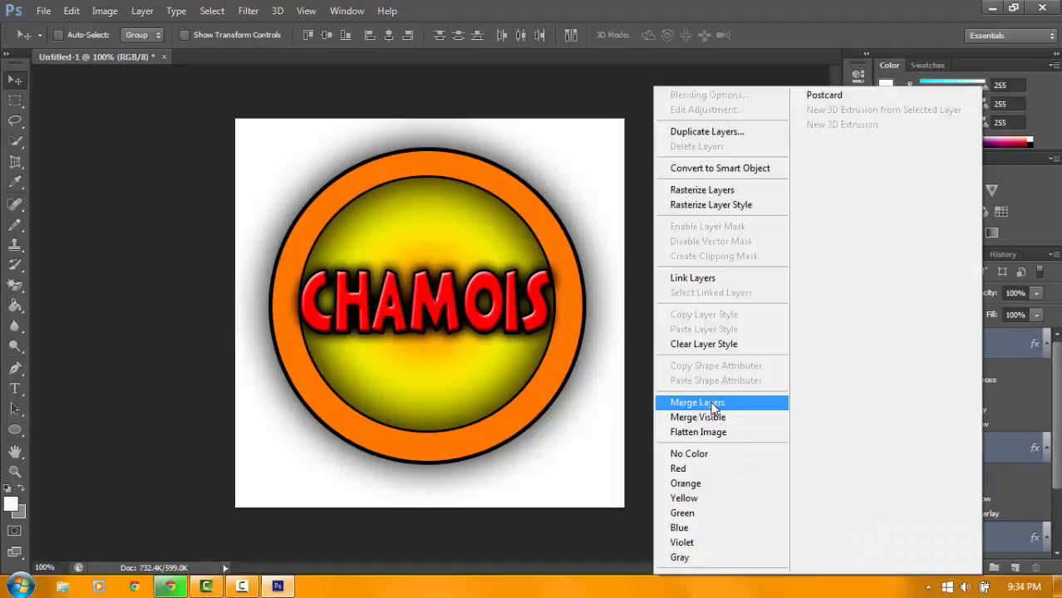
# Merge all visible layers into one finished CHAMOIS logo layer
pyautogui.click(698, 402)
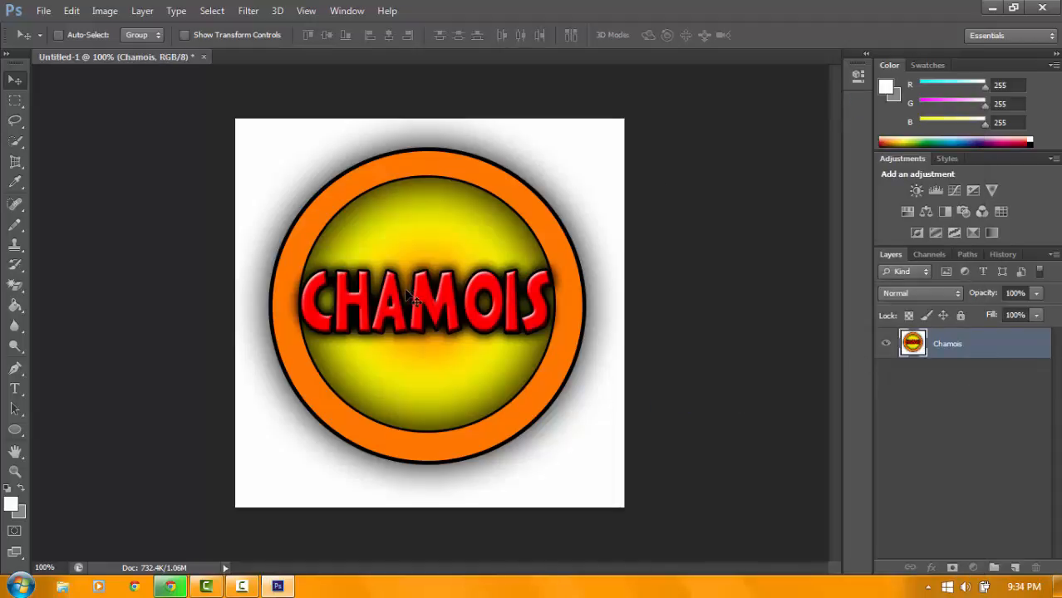
pyautogui.moveTo(416, 313); pyautogui.dragTo(407, 302)
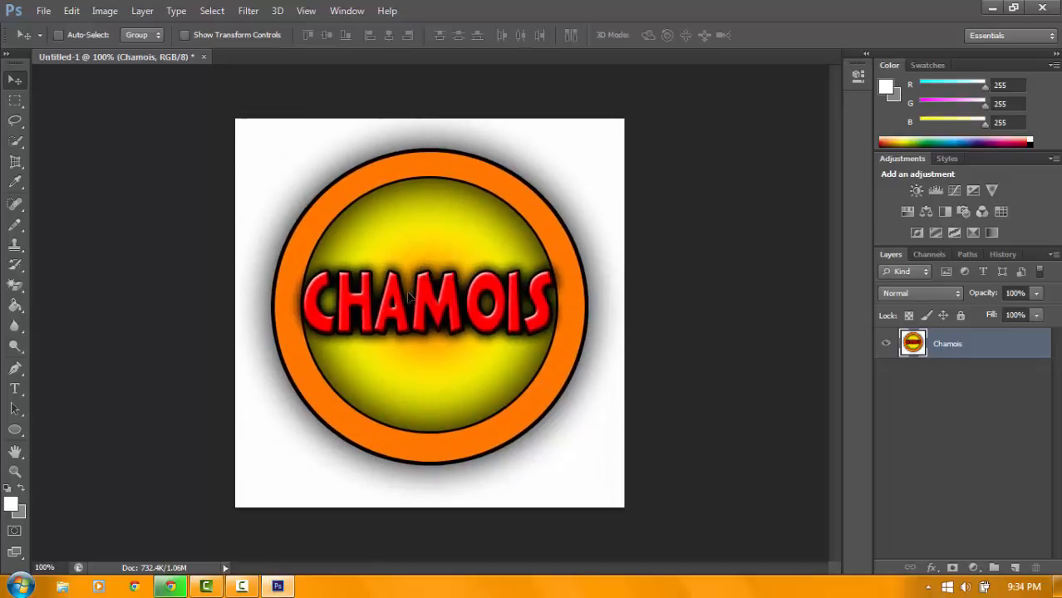
pyautogui.moveTo(407, 290)
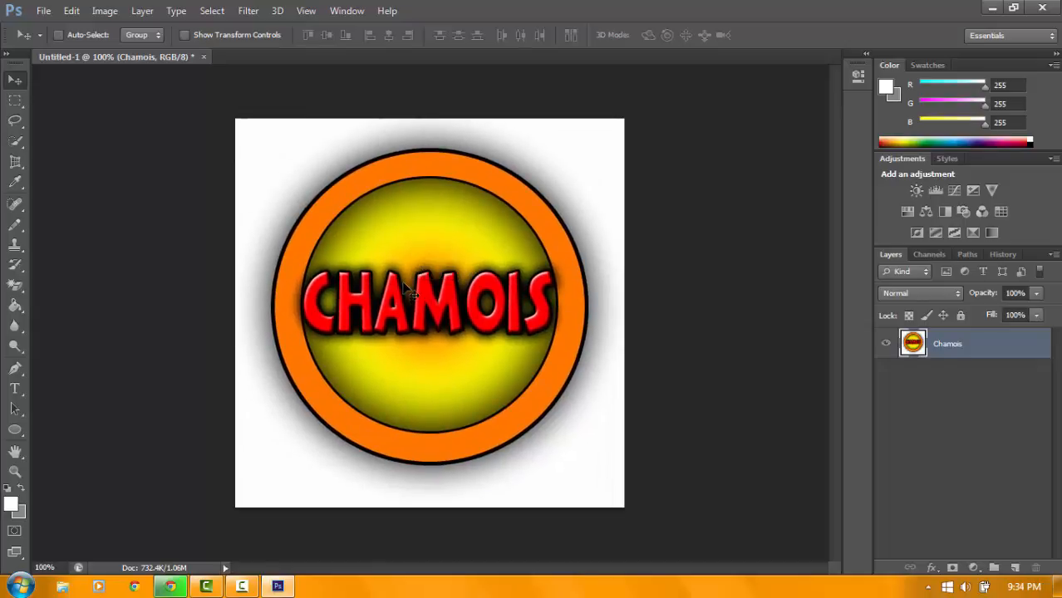